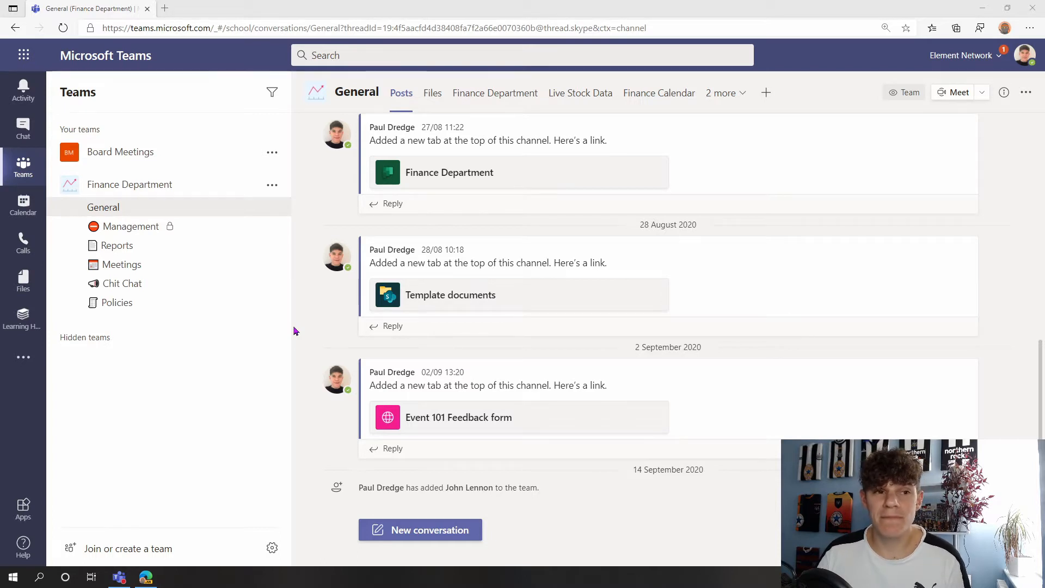
mouse_move(154, 194)
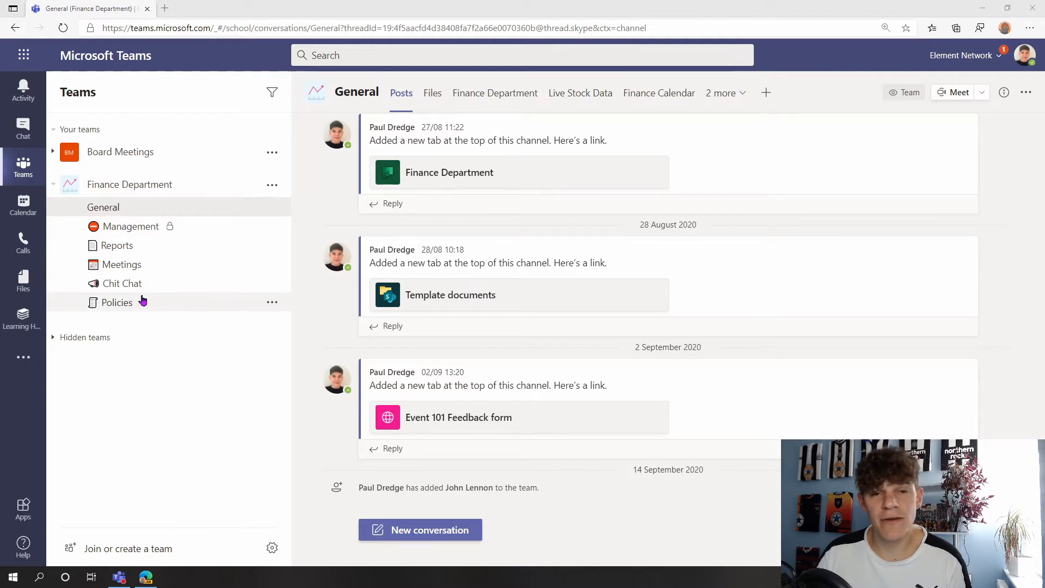
mouse_move(142, 302)
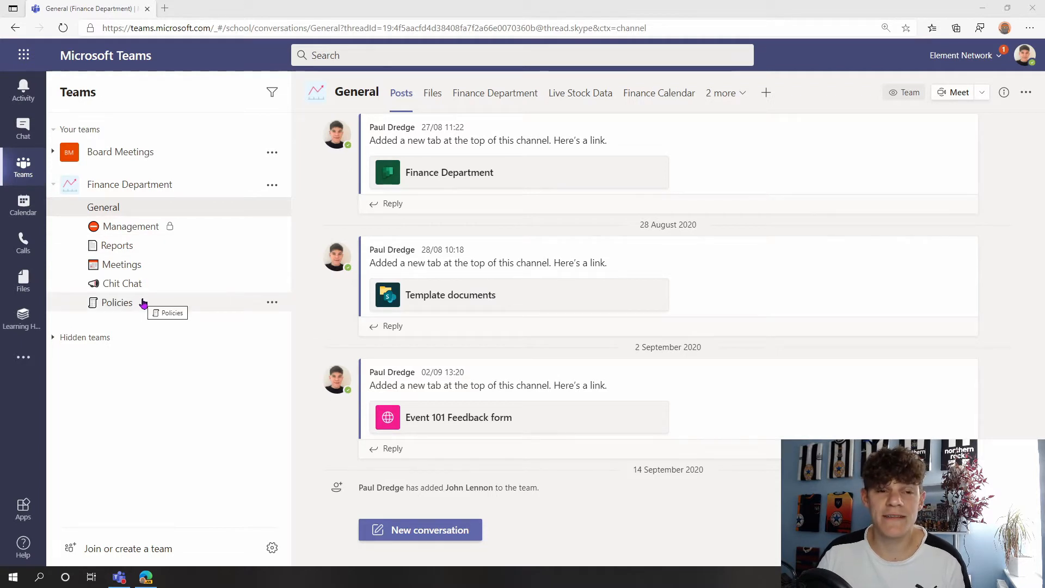
- Open the Finance Department Policies channel and its Published Policies tab
left_click(116, 303)
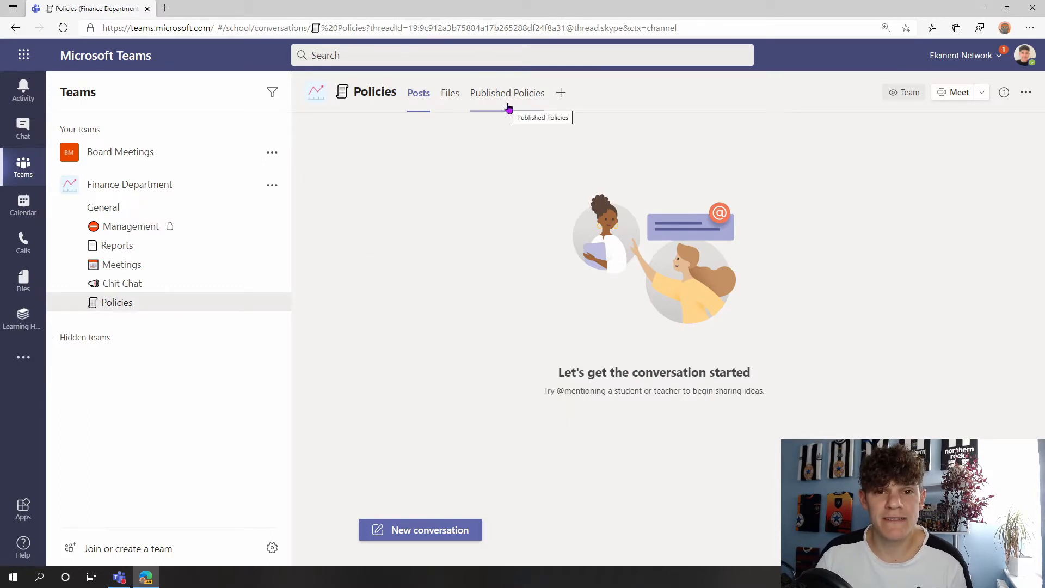
left_click(507, 92)
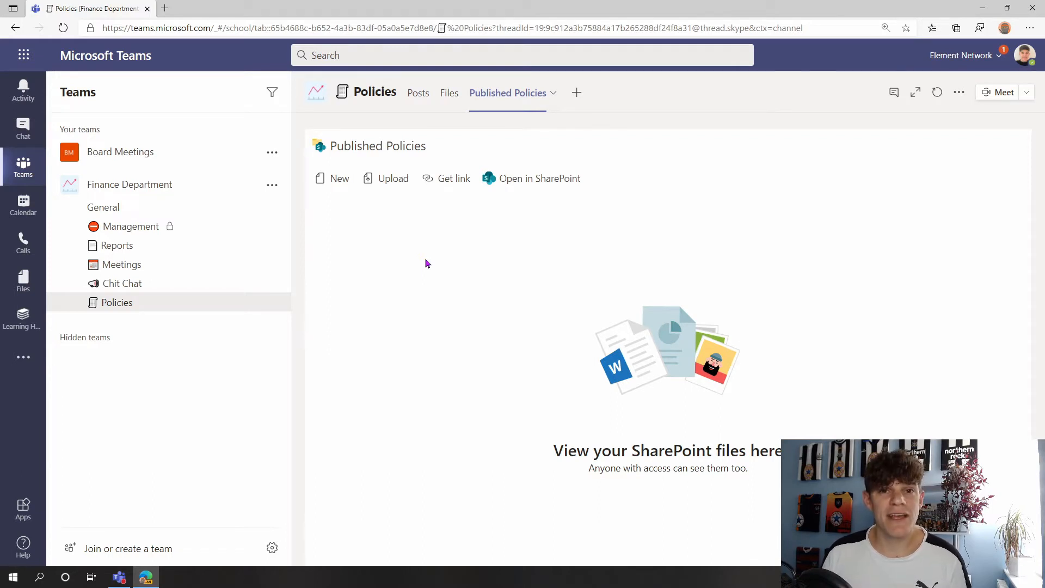
mouse_move(540, 184)
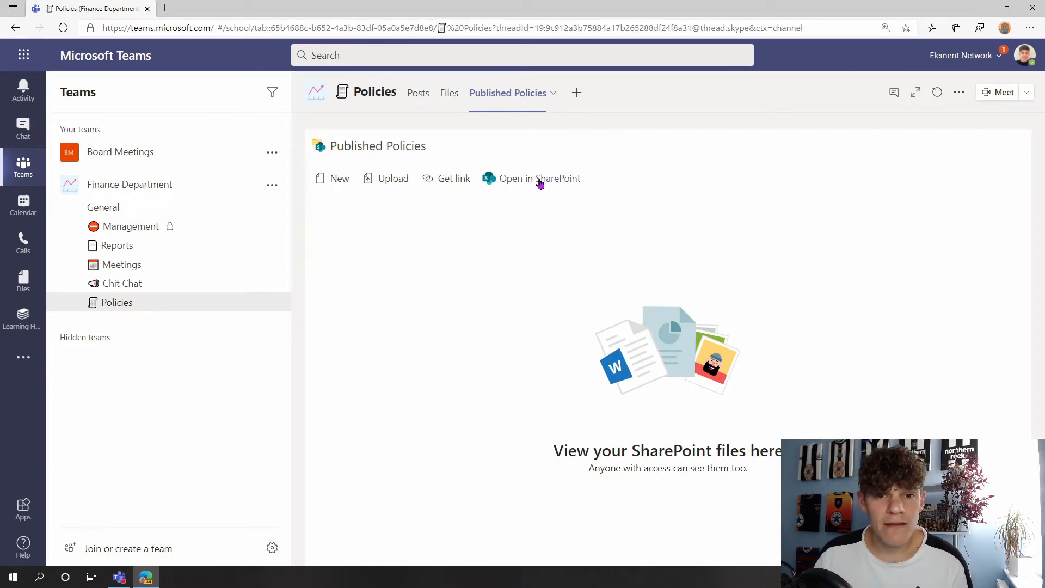
- Open Published Policies in SharePoint, go to the Finance Department site home, and show the New menu
left_click(539, 178)
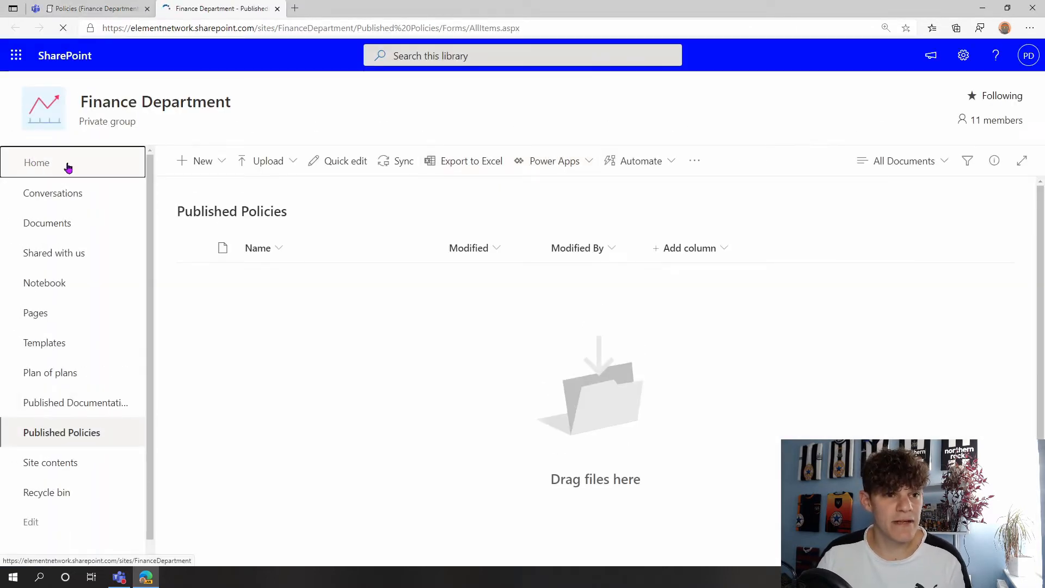
left_click(37, 162)
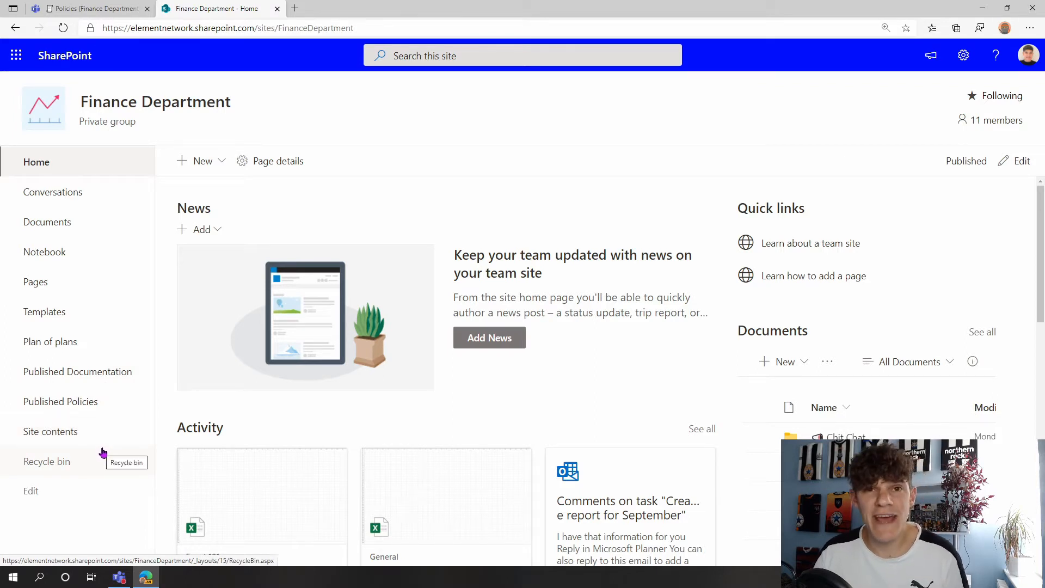
mouse_move(178, 276)
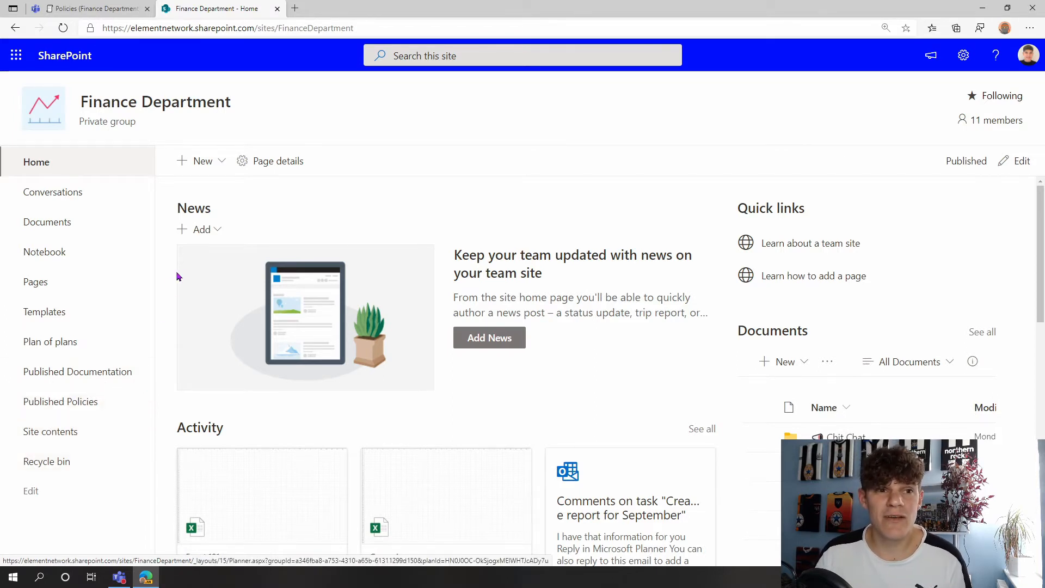
left_click(201, 161)
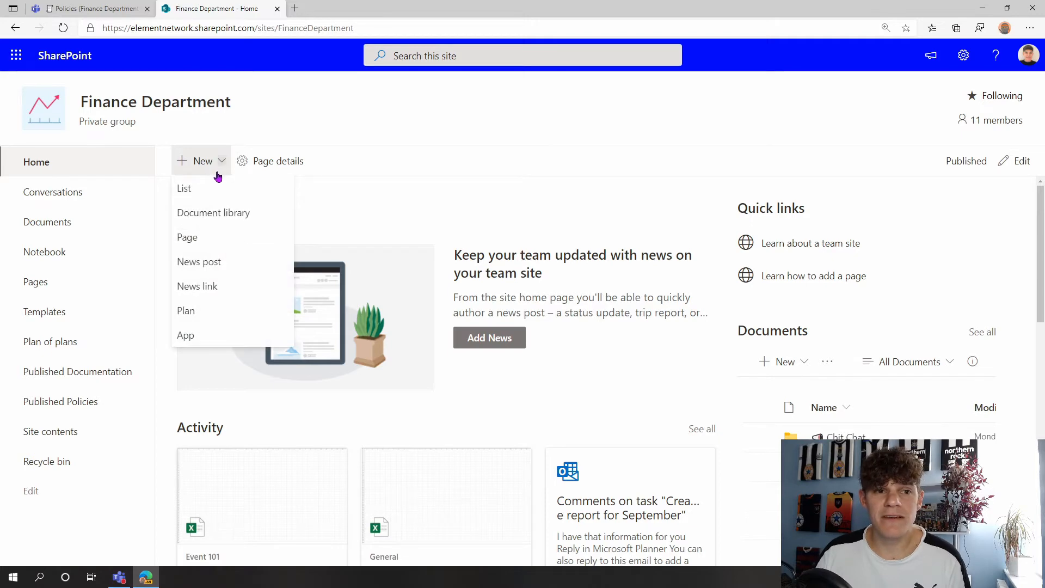
mouse_move(213, 213)
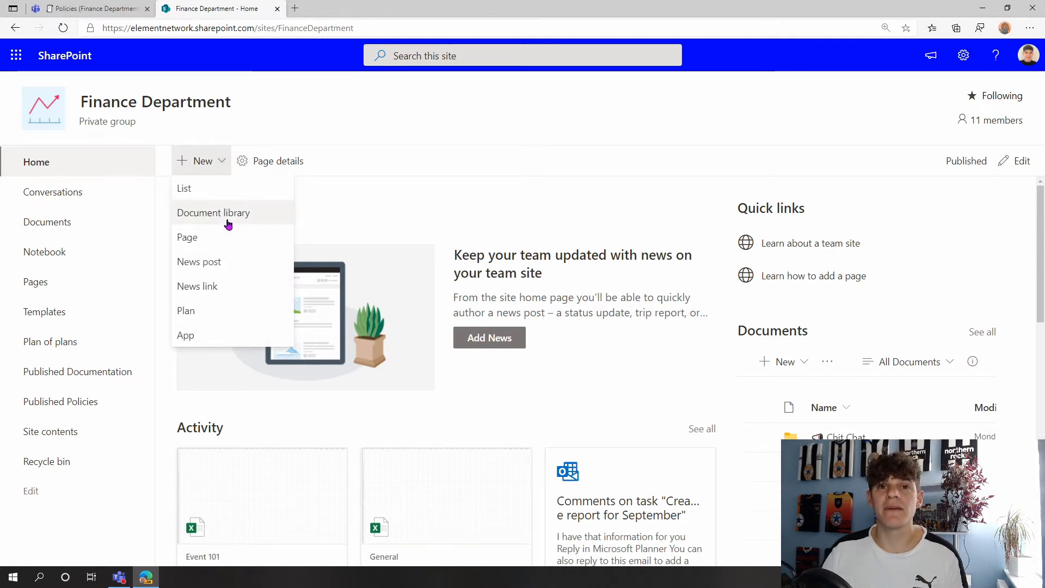
- Create a new document library named 'Restricted Documents' on the Finance Department site
left_click(213, 212)
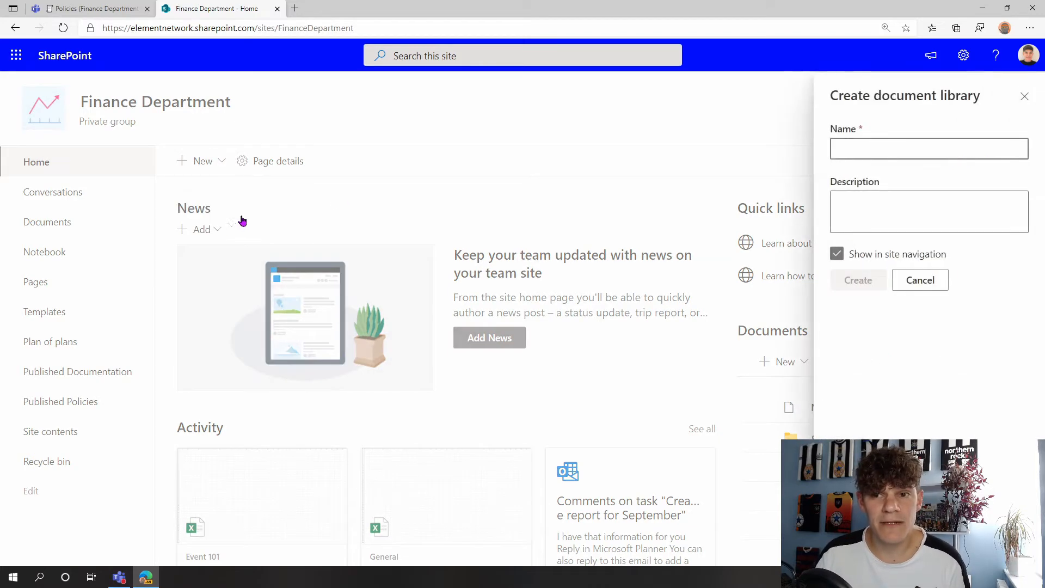
left_click(929, 148)
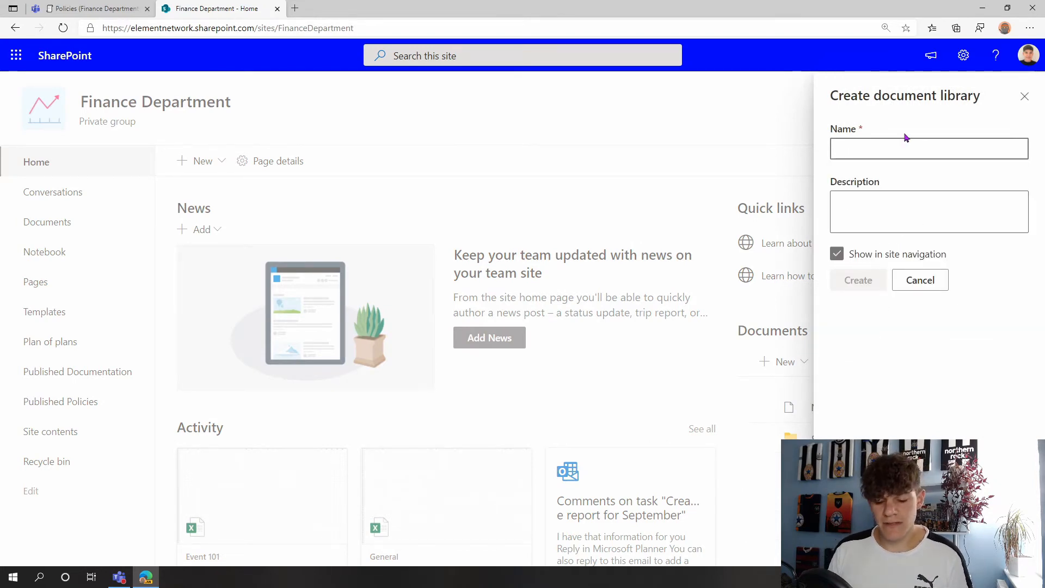
type("Restric")
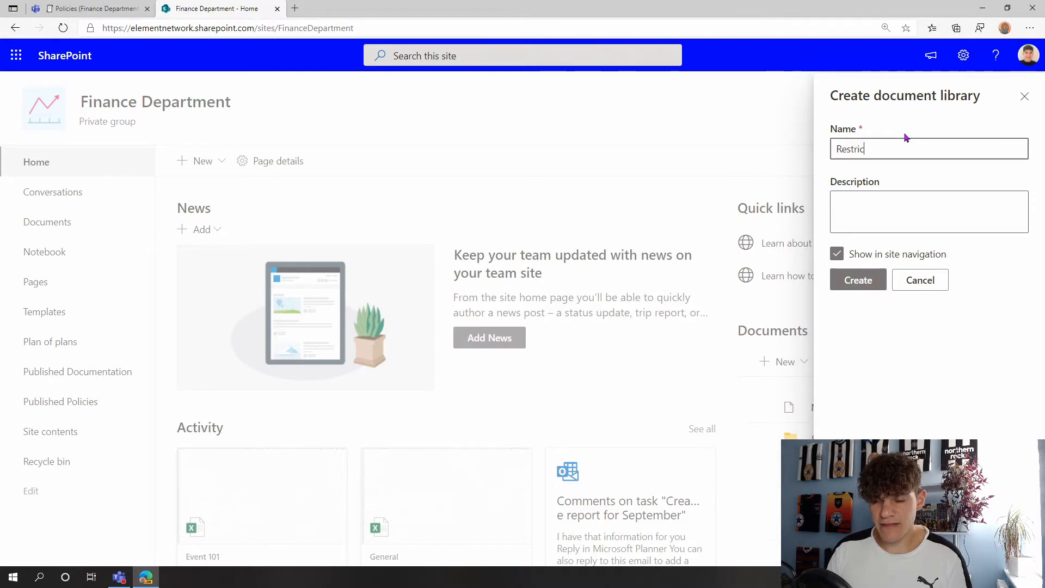
type("ted Documen")
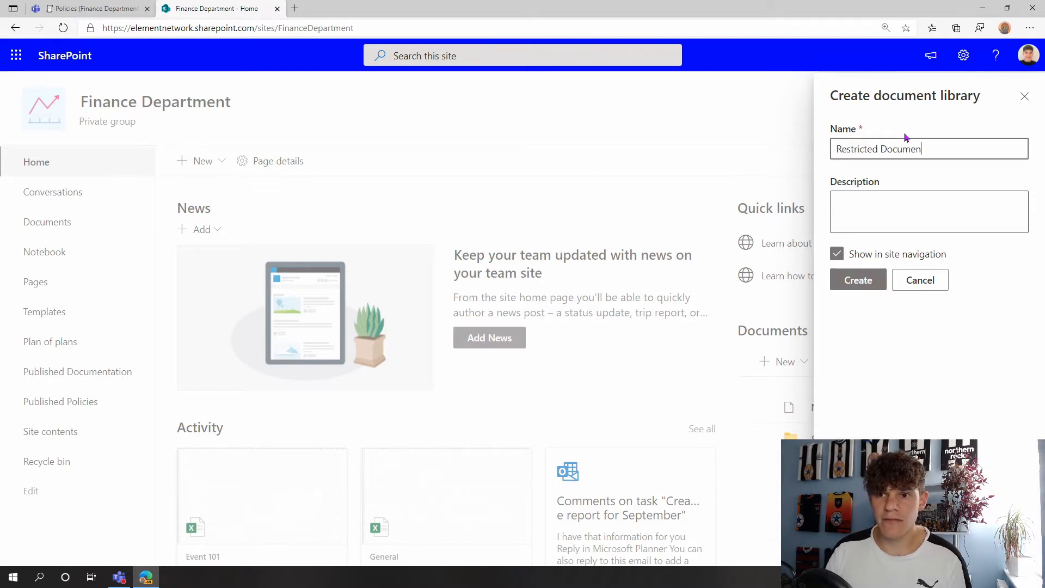
type("ts")
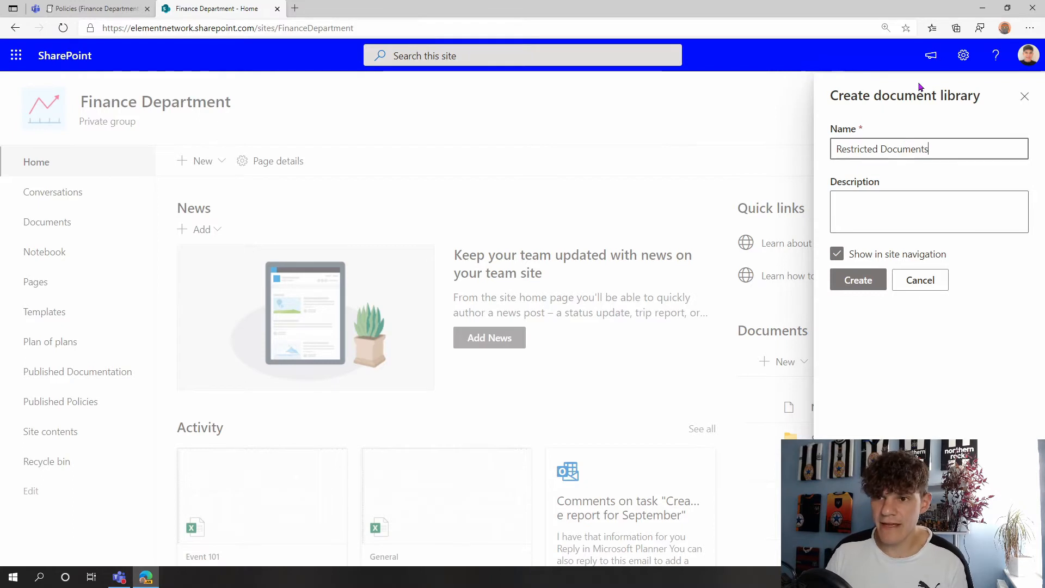
left_click(929, 211)
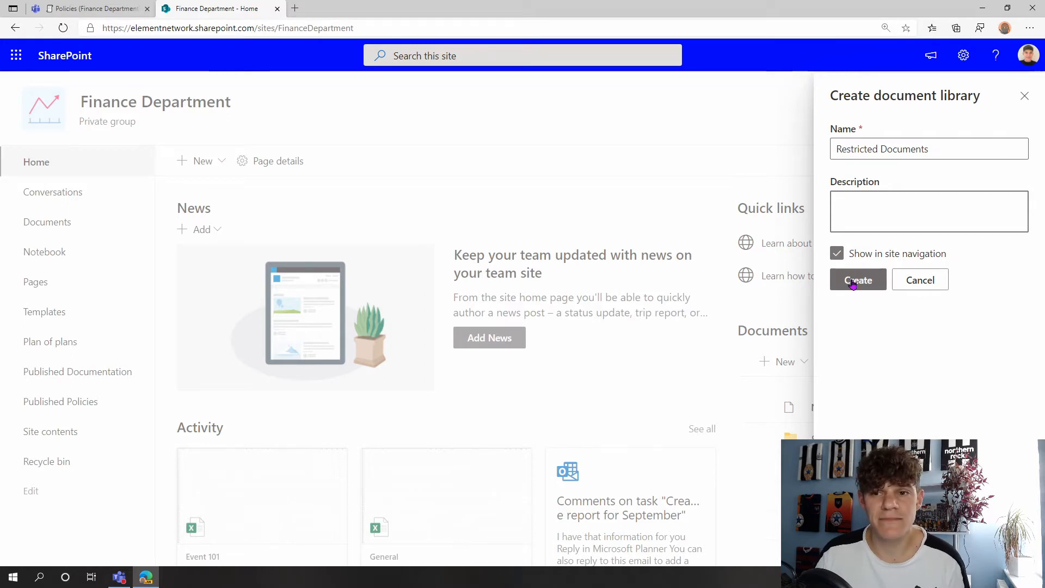
left_click(858, 279)
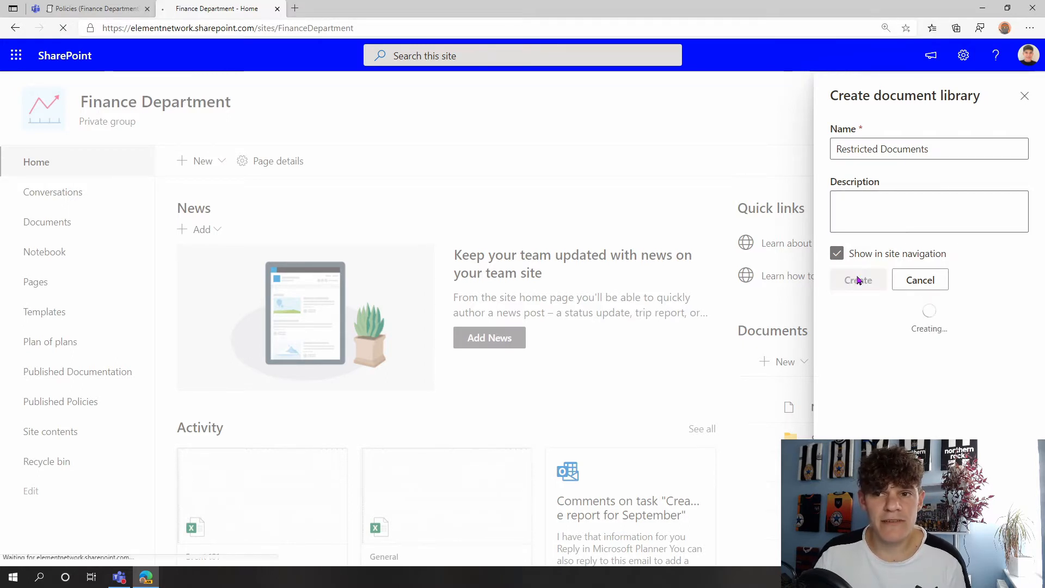
- Open Library settings for Restricted Documents and go to its permissions page
left_click(858, 279)
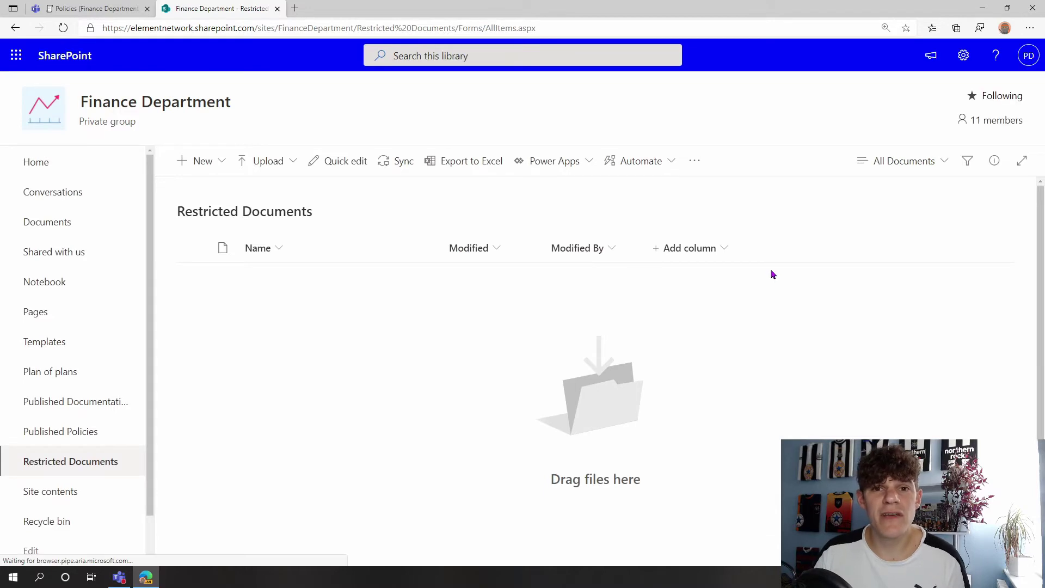
mouse_move(731, 203)
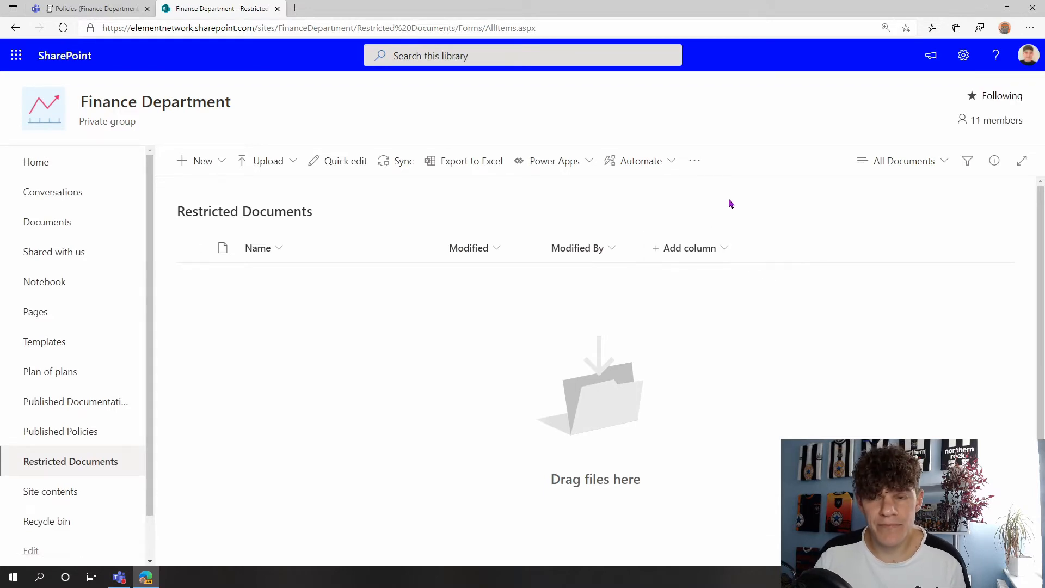
left_click(694, 160)
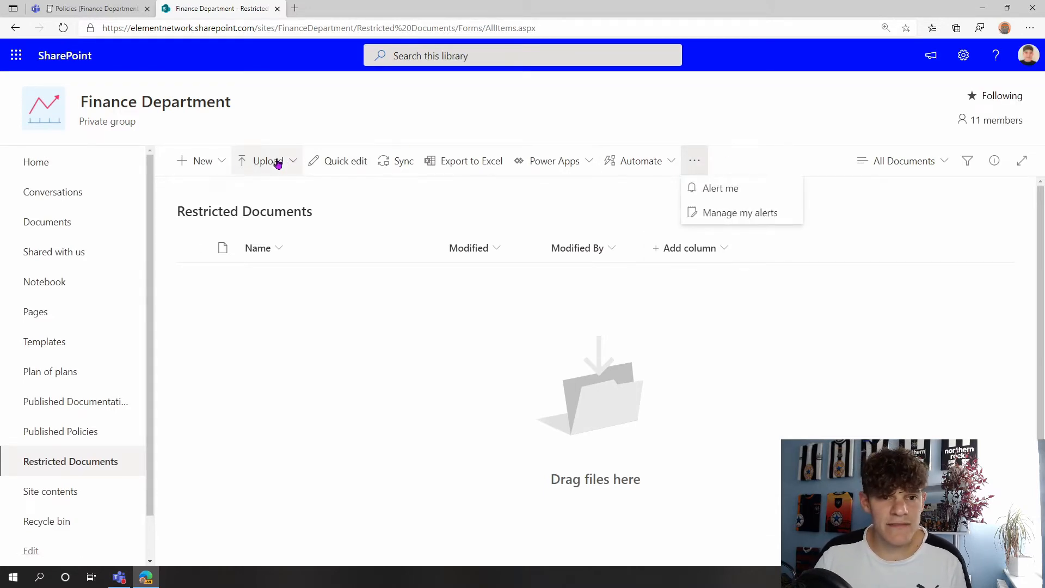
mouse_move(921, 221)
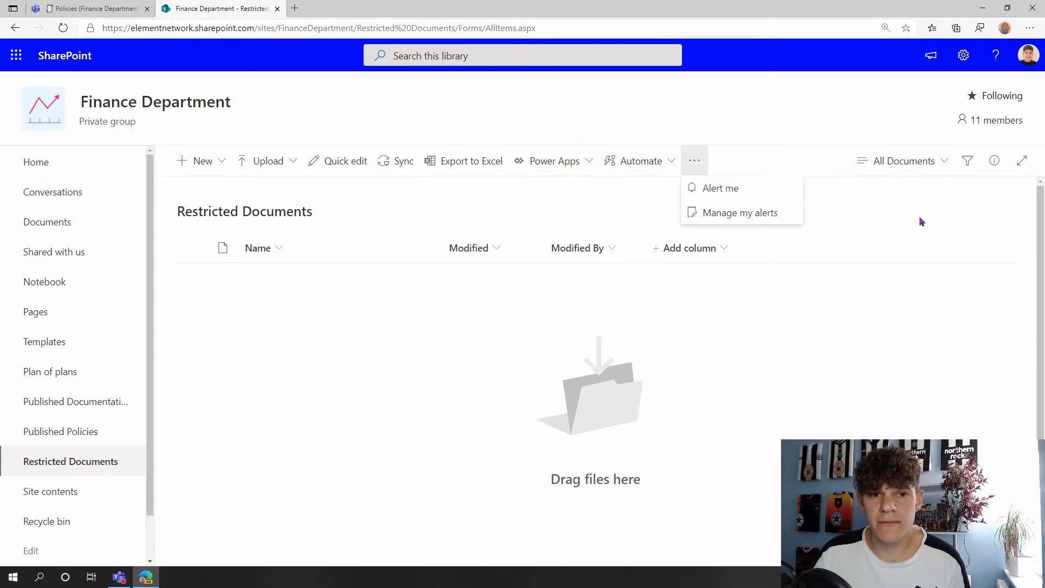
left_click(962, 56)
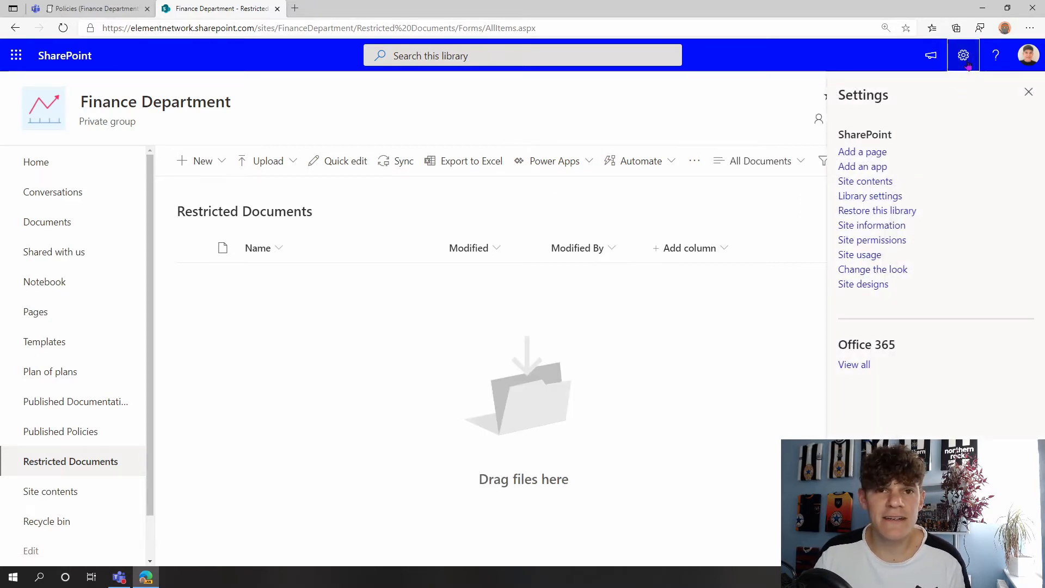
left_click(870, 196)
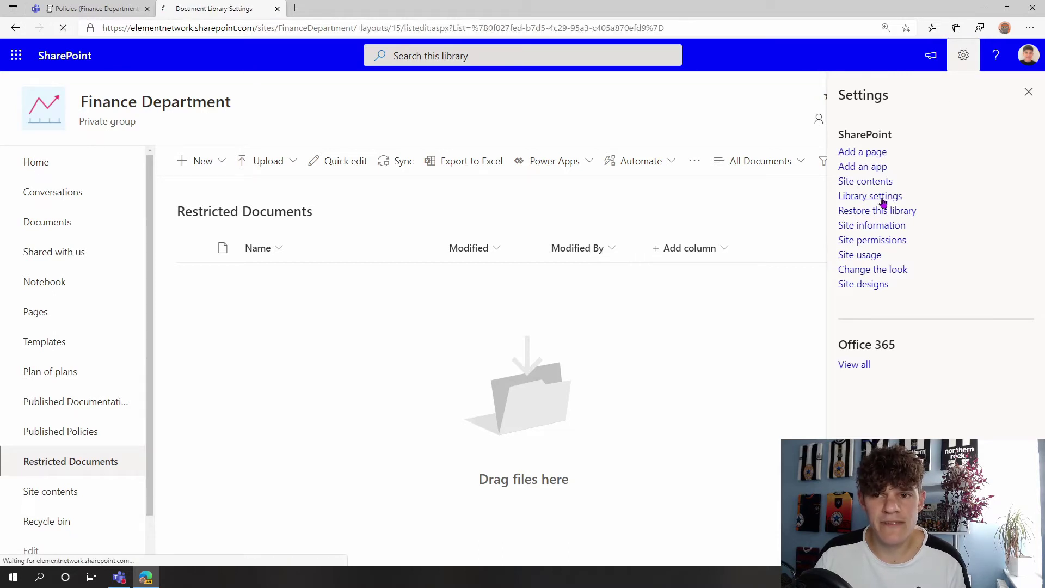
left_click(870, 195)
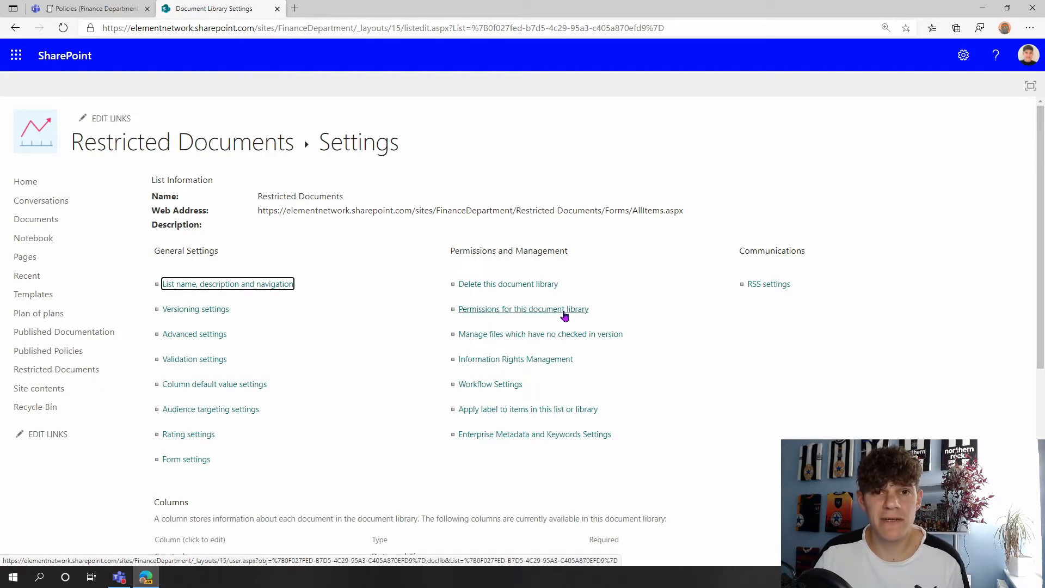
left_click(523, 309)
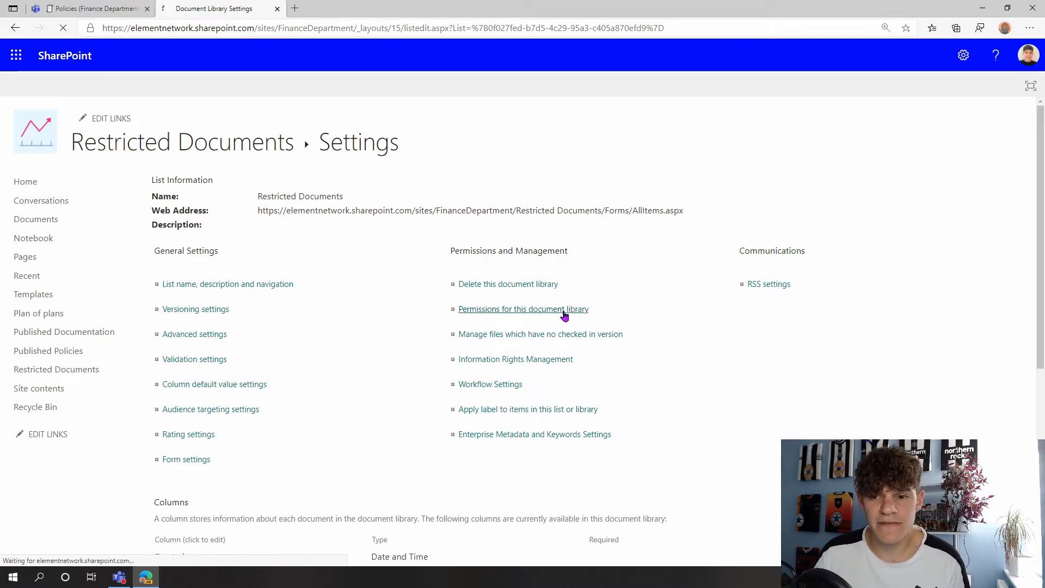
left_click(523, 308)
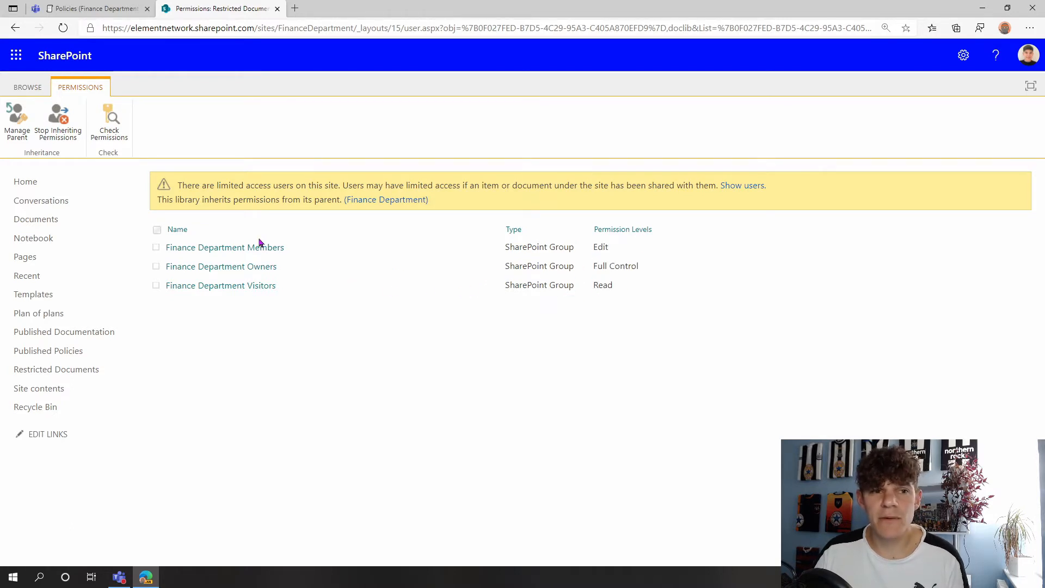
mouse_move(57, 122)
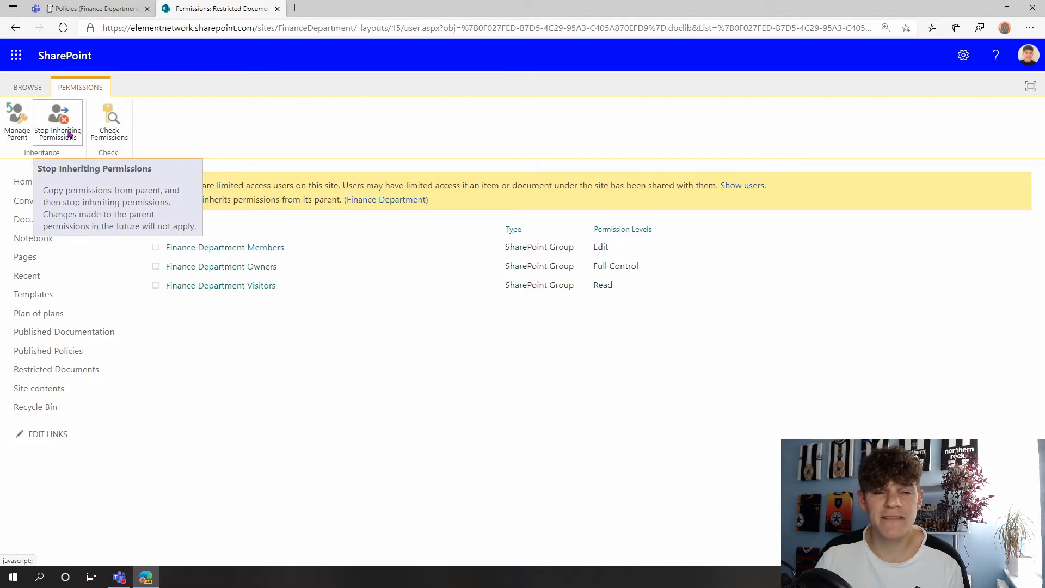
- Stop Restricted Documents inheriting permissions from the Finance Department site
left_click(57, 122)
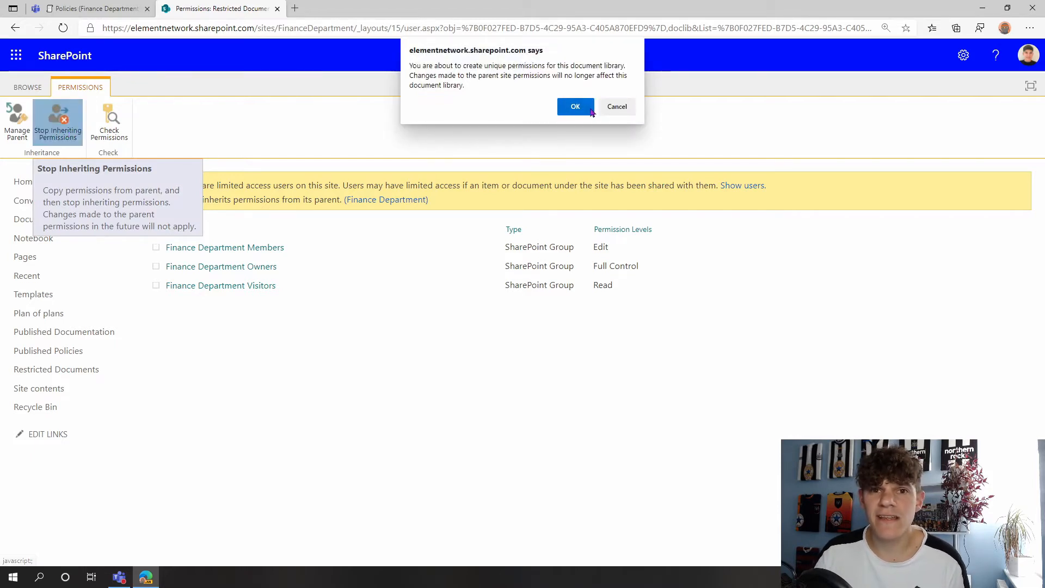
left_click(574, 107)
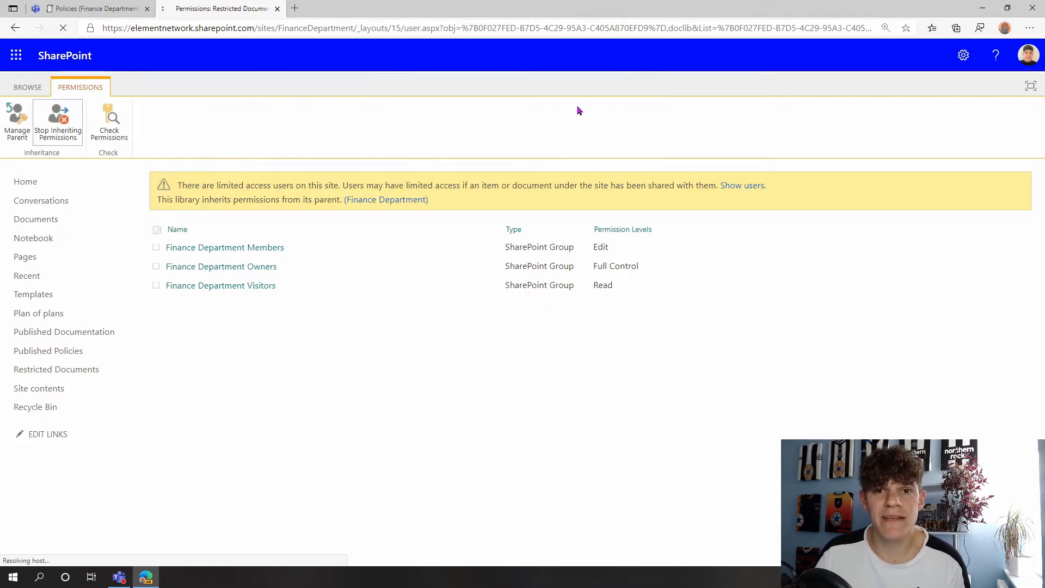
left_click(57, 122)
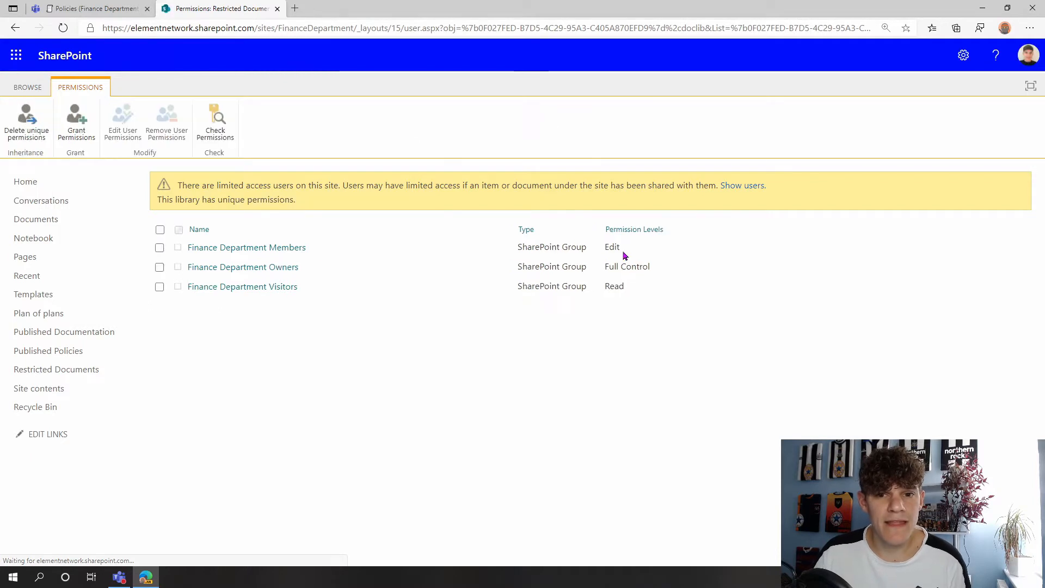
- Change Finance Department Members from Edit to Read on the library
left_click(159, 248)
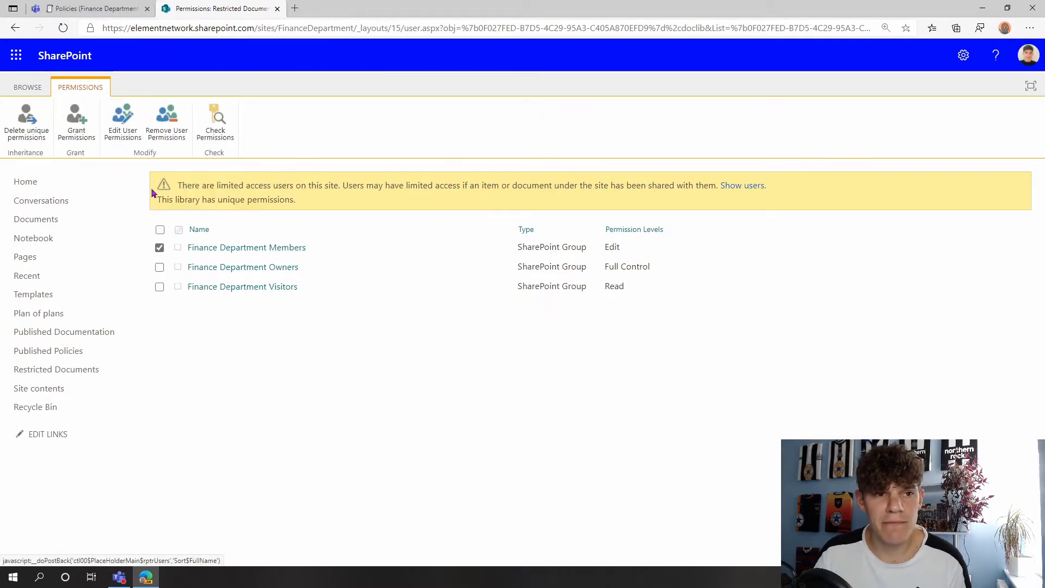
left_click(122, 122)
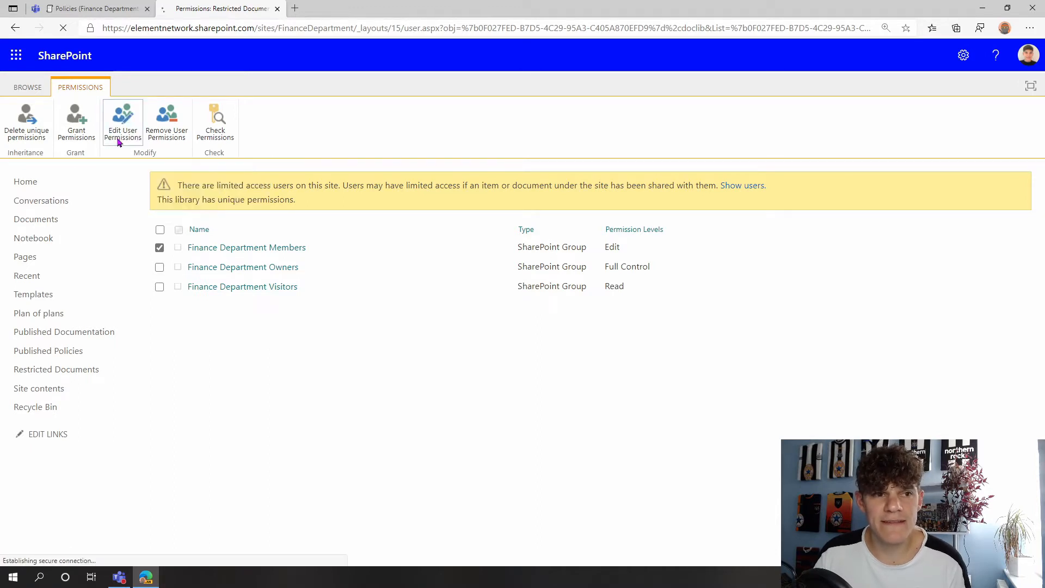
left_click(123, 122)
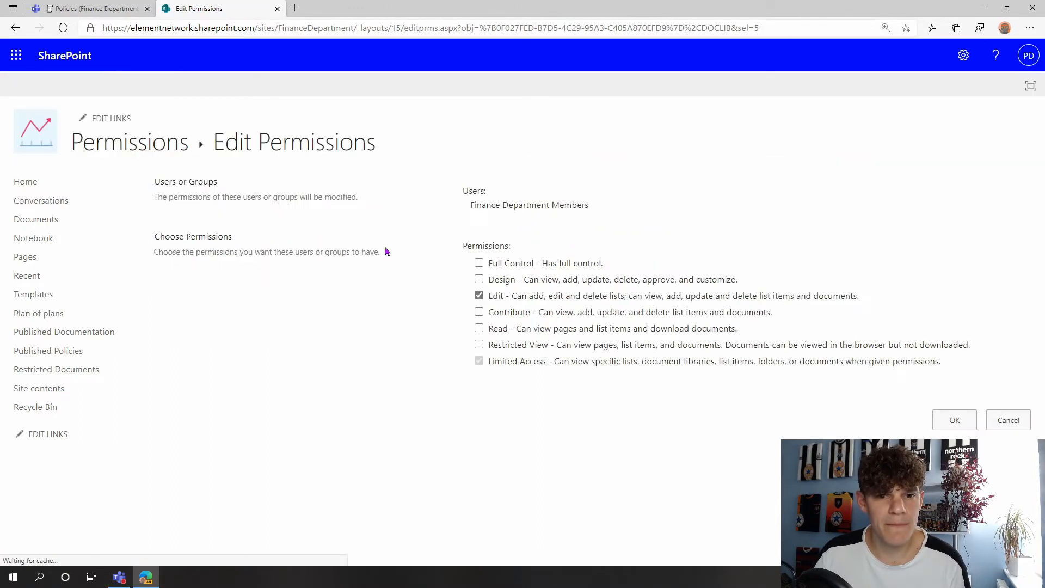
left_click(479, 327)
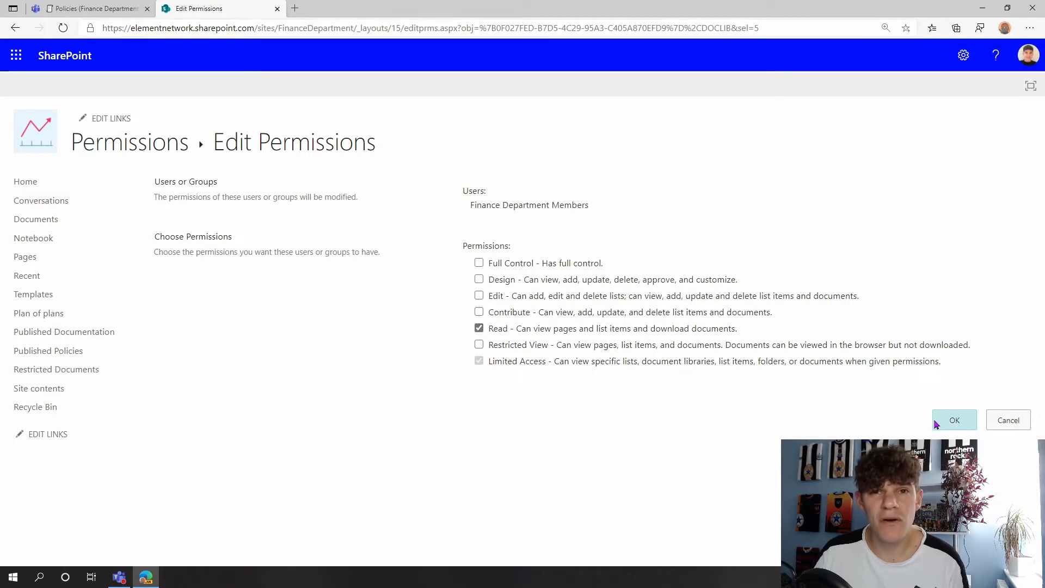
mouse_move(940, 423)
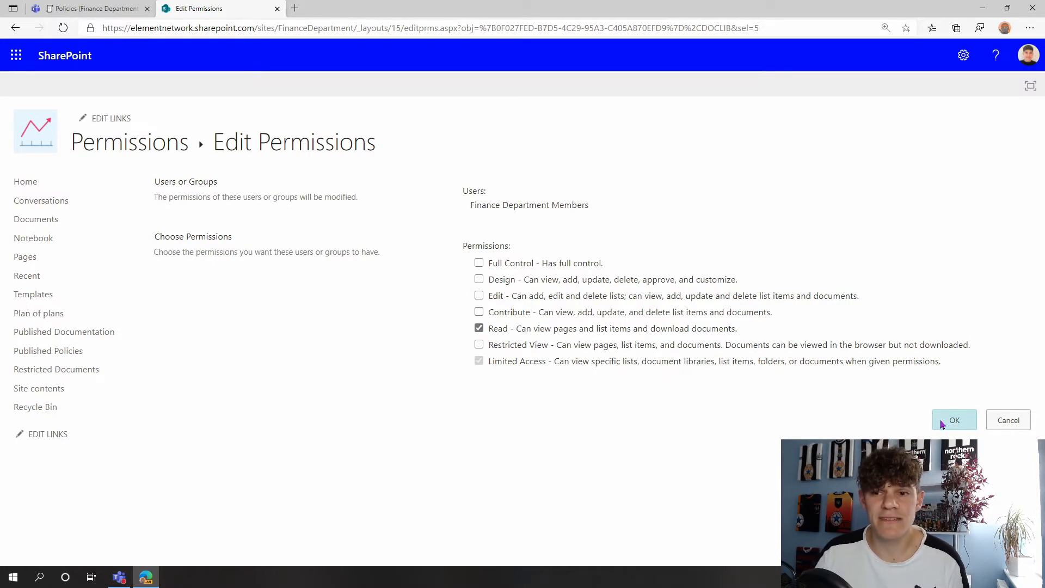
left_click(953, 420)
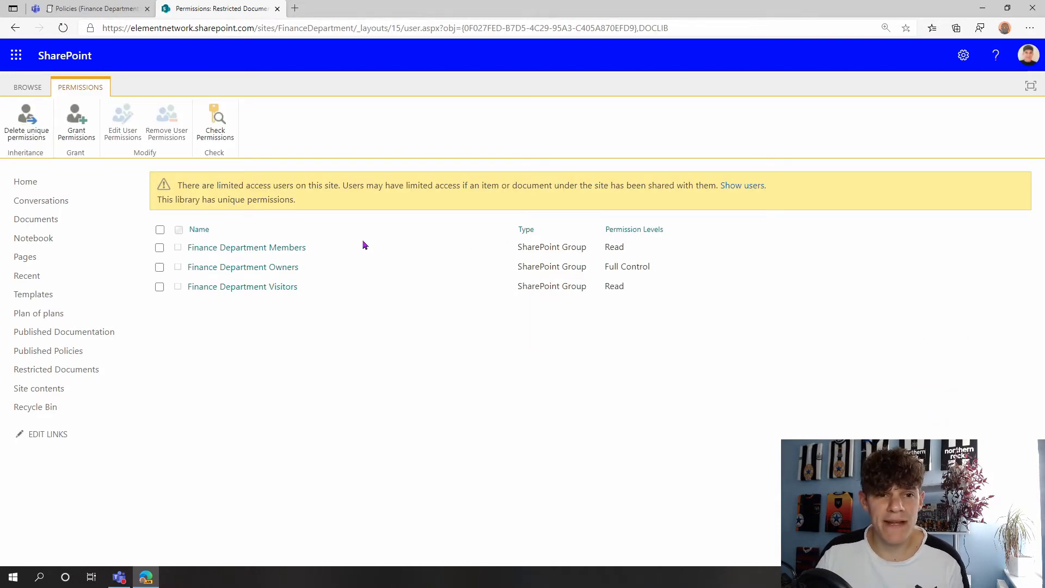
mouse_move(246, 247)
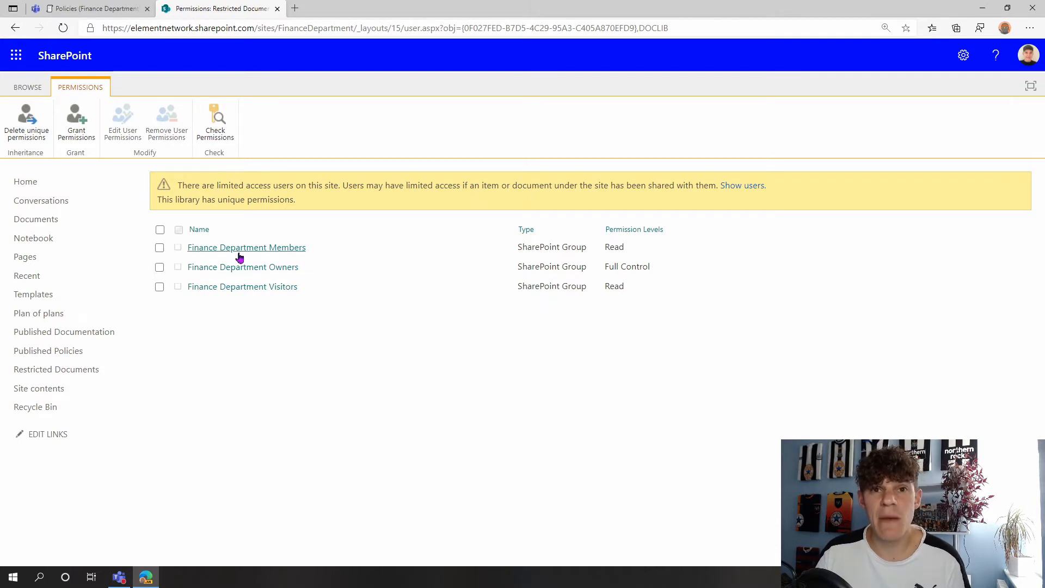
mouse_move(266, 248)
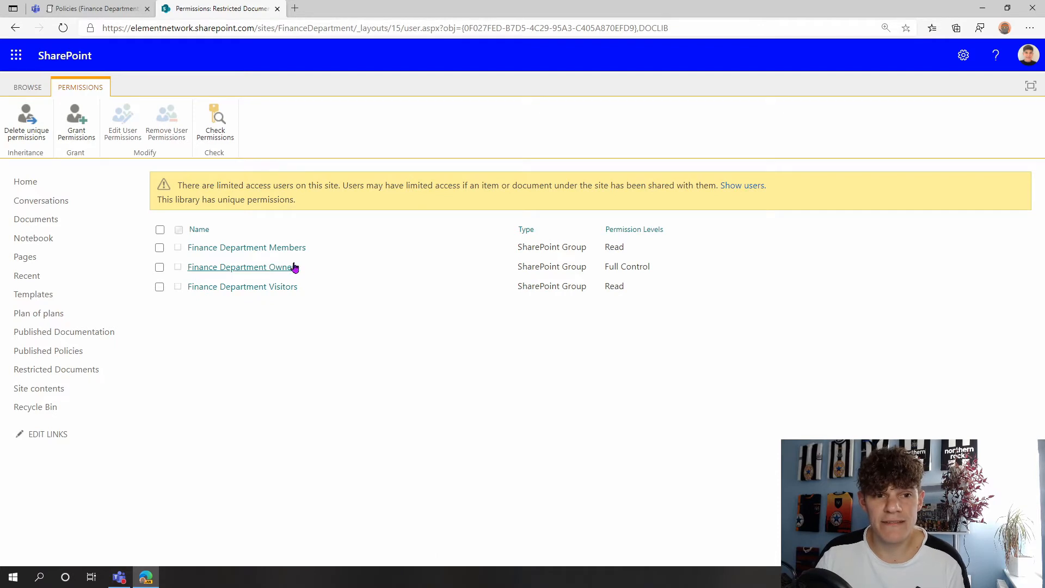
mouse_move(303, 274)
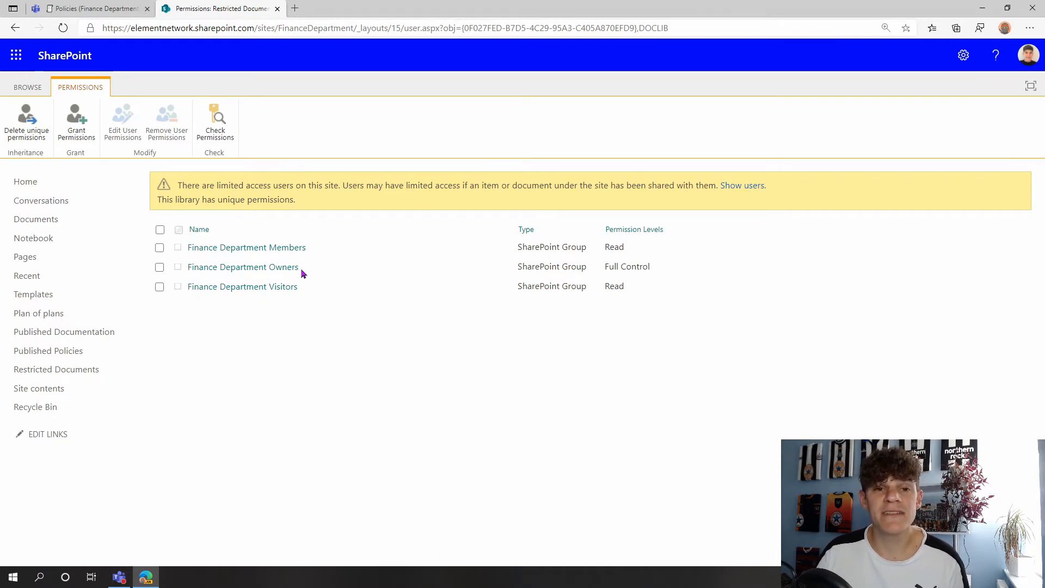
double_click(627, 266)
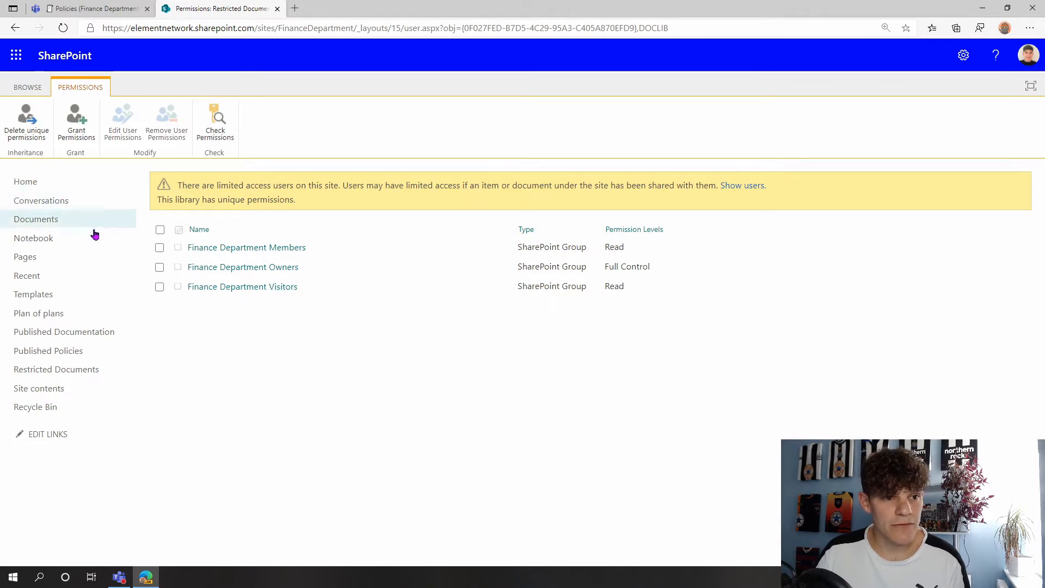
- Open Restricted Documents, copy its web address, and switch back to the Teams browser tab
left_click(57, 369)
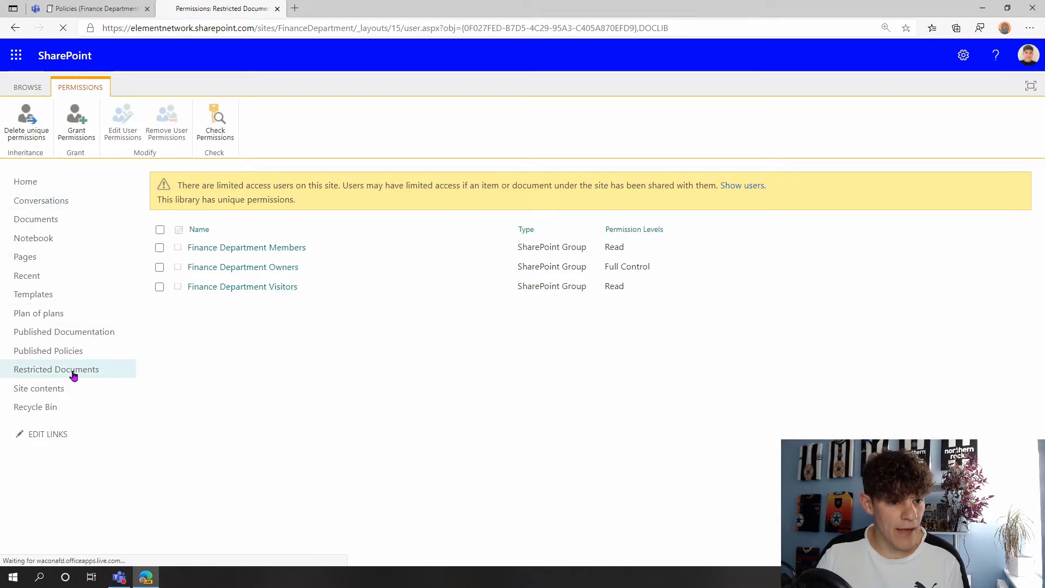
left_click(56, 370)
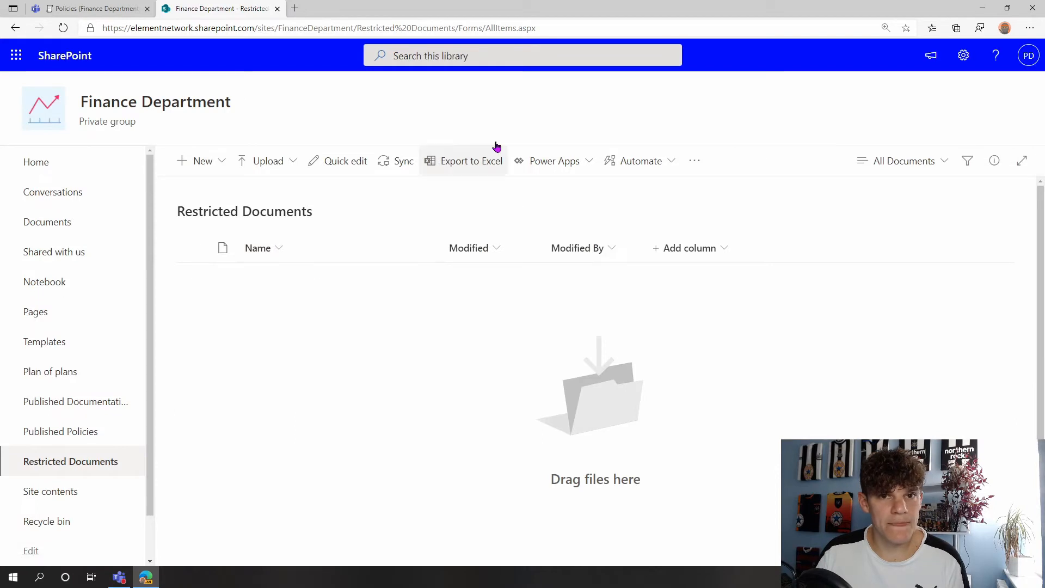
left_click(306, 28)
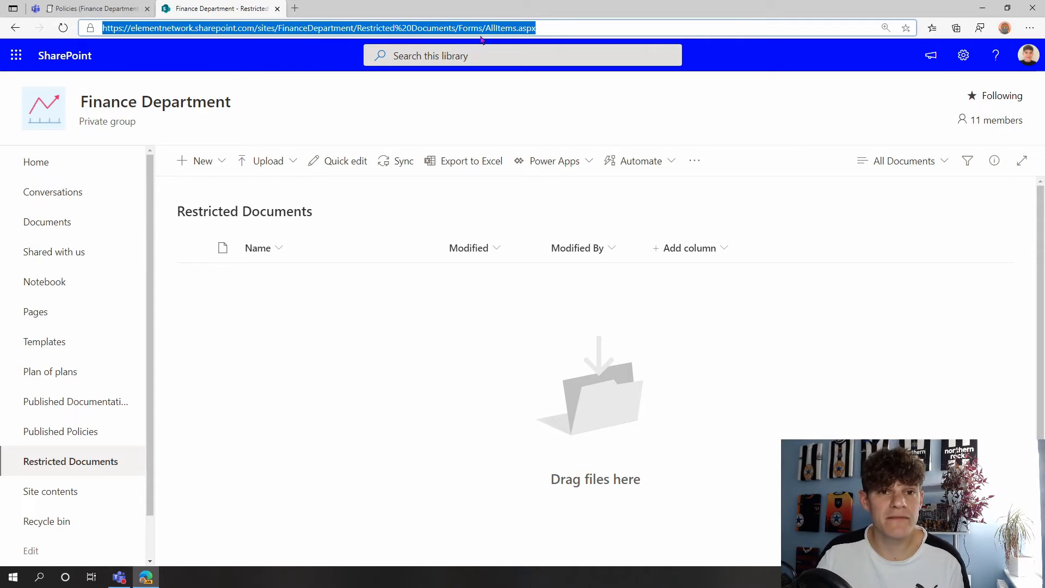
left_click(90, 8)
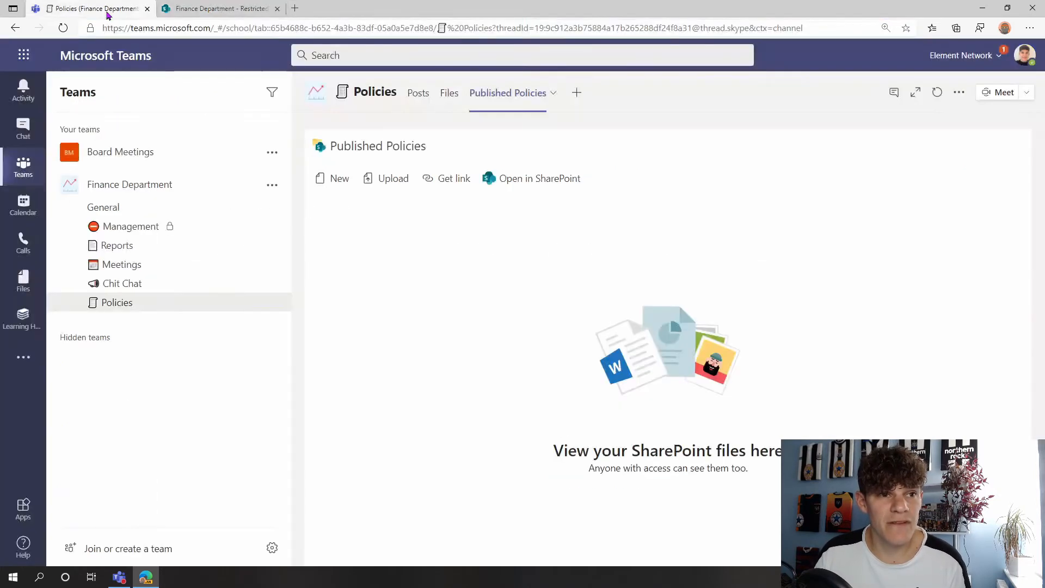
mouse_move(558, 126)
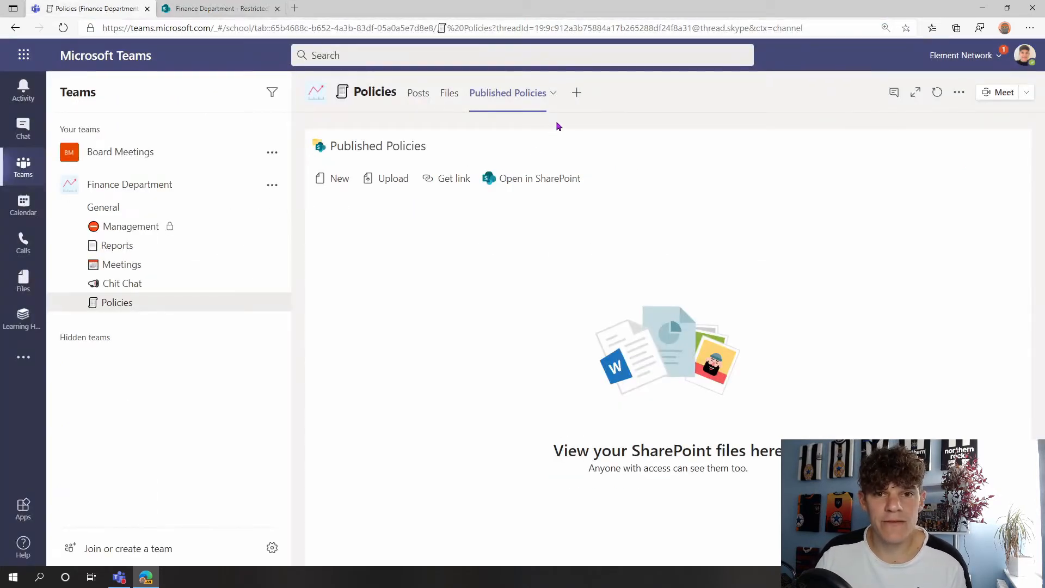
mouse_move(567, 120)
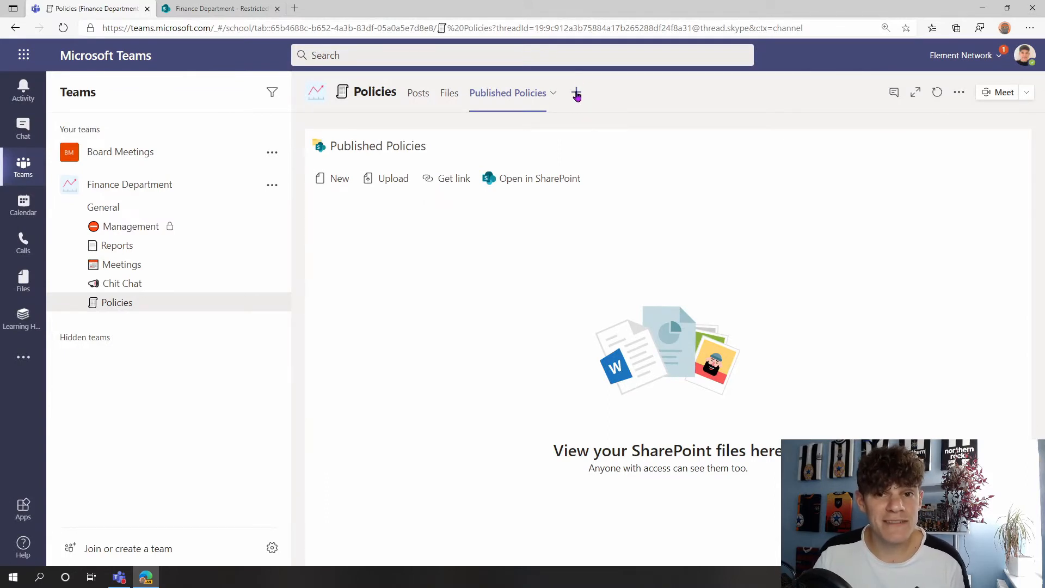
mouse_move(576, 95)
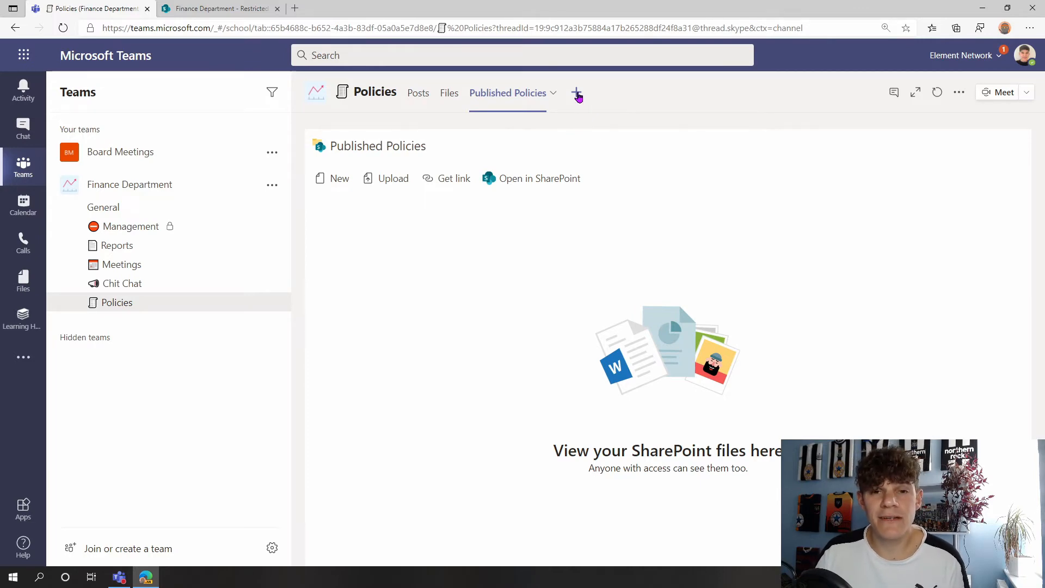
- Open the Add a tab dialog in the Policies channel
left_click(576, 92)
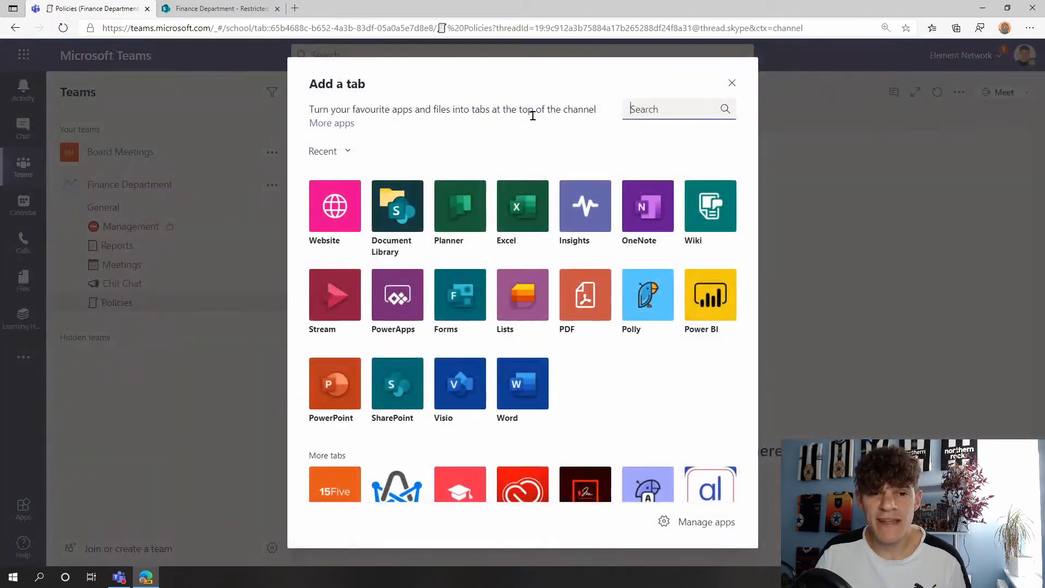
mouse_move(508, 128)
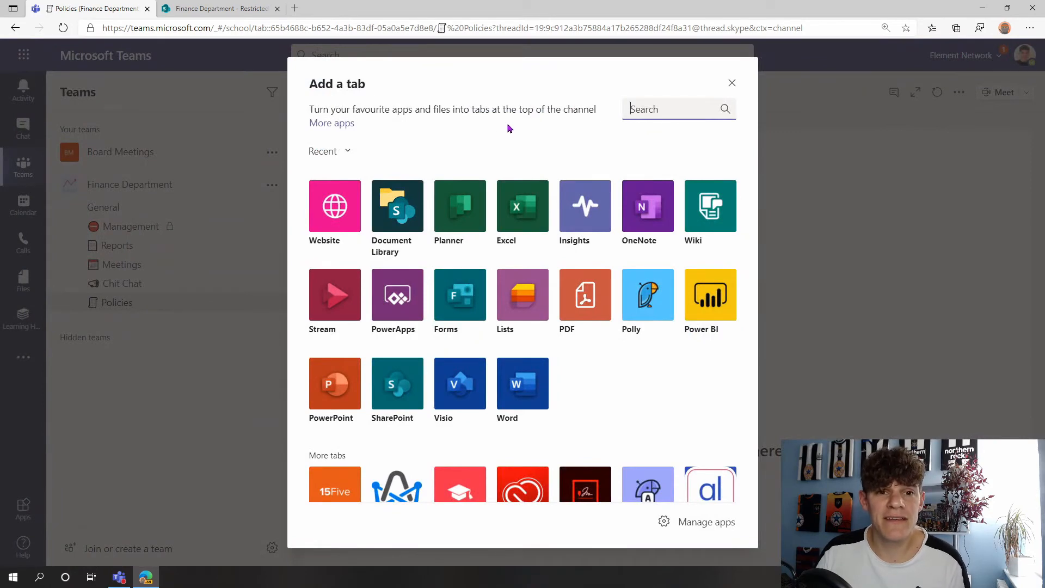
mouse_move(396, 205)
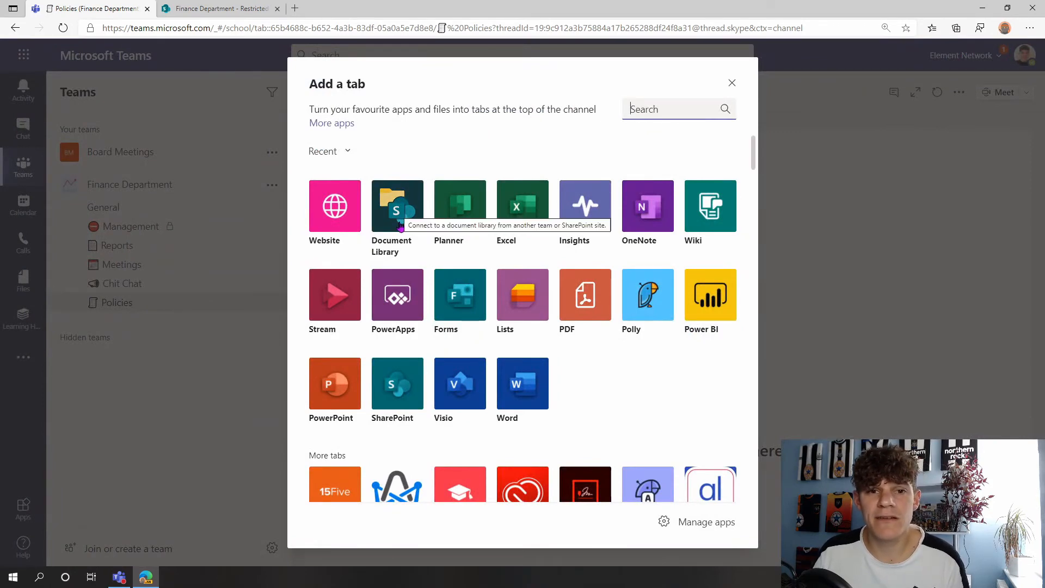
- Set up a Document Library tab from the pasted SharePoint link to the Finance Department site
left_click(397, 205)
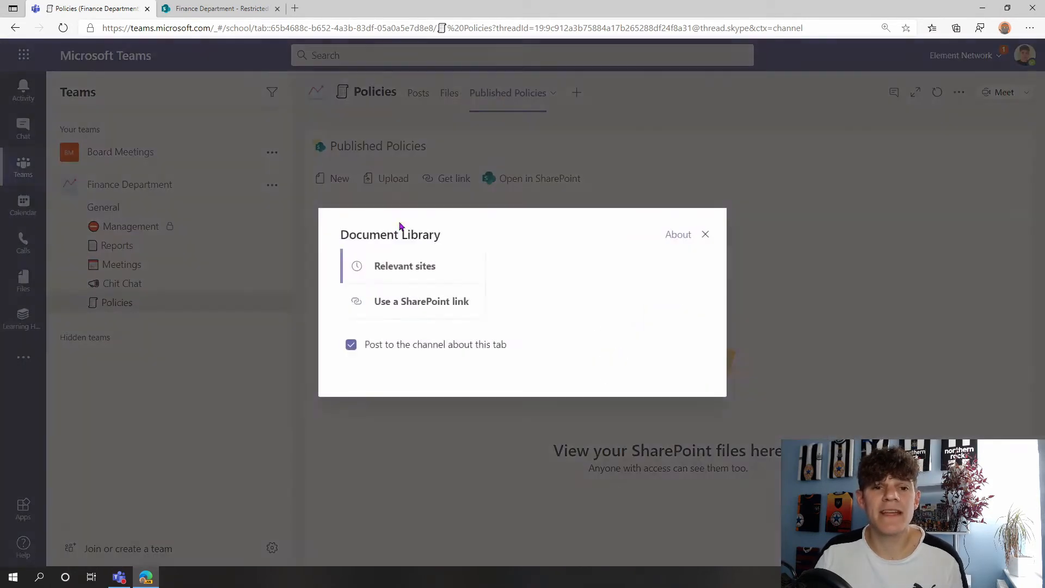
left_click(404, 265)
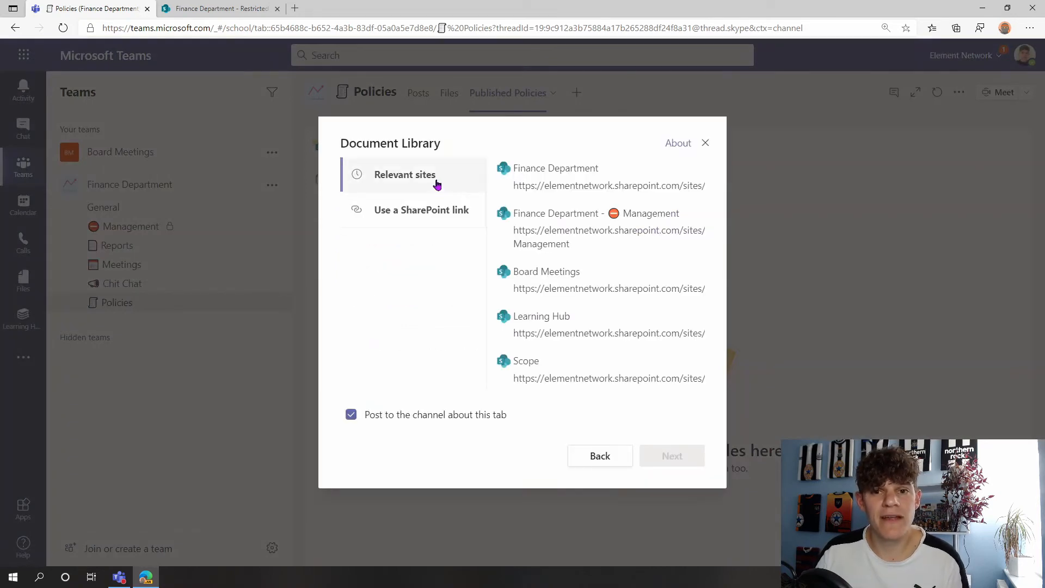
left_click(595, 177)
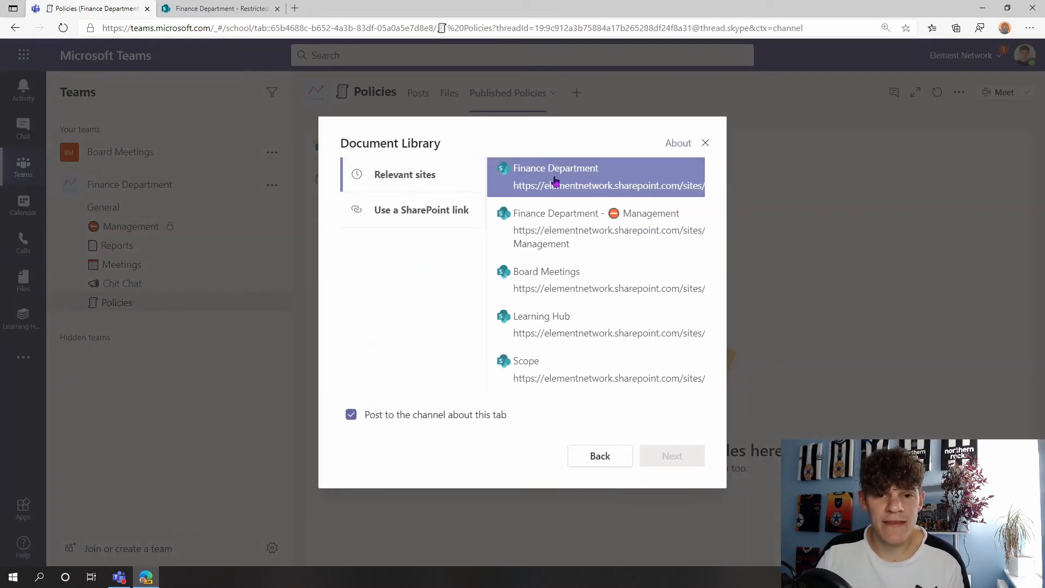
mouse_move(592, 180)
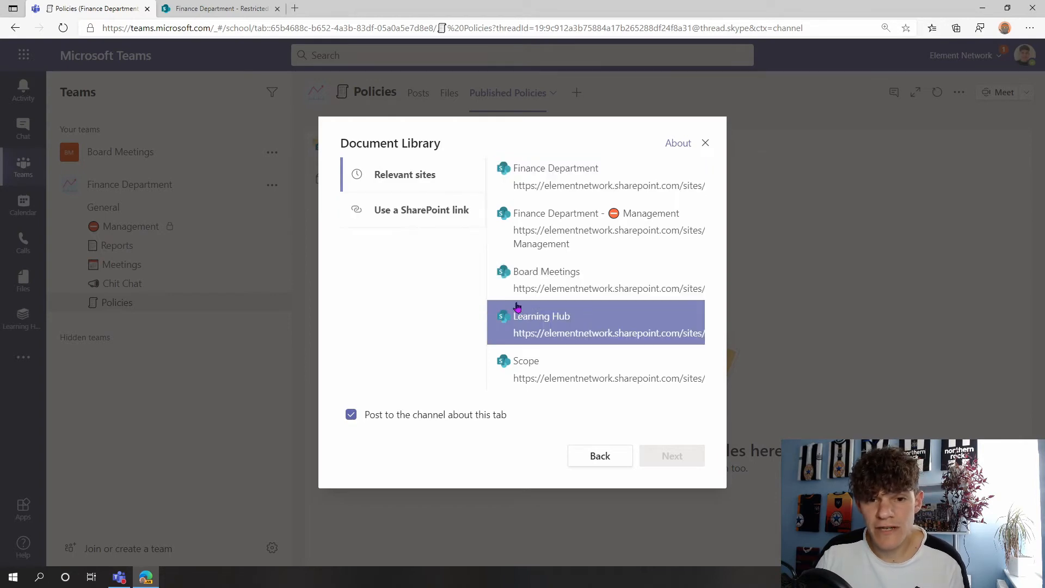
left_click(421, 209)
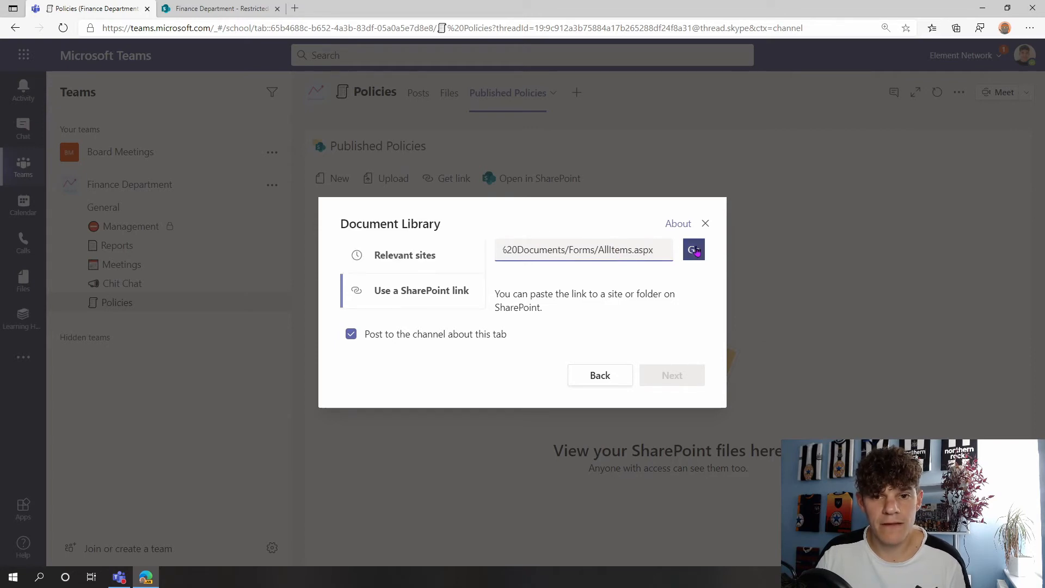
left_click(693, 249)
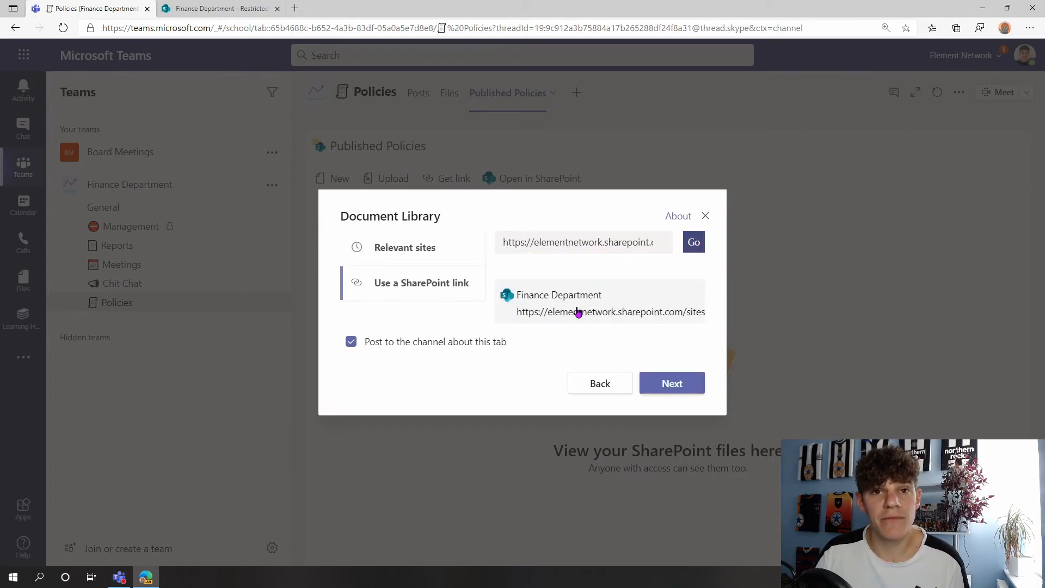
mouse_move(579, 306)
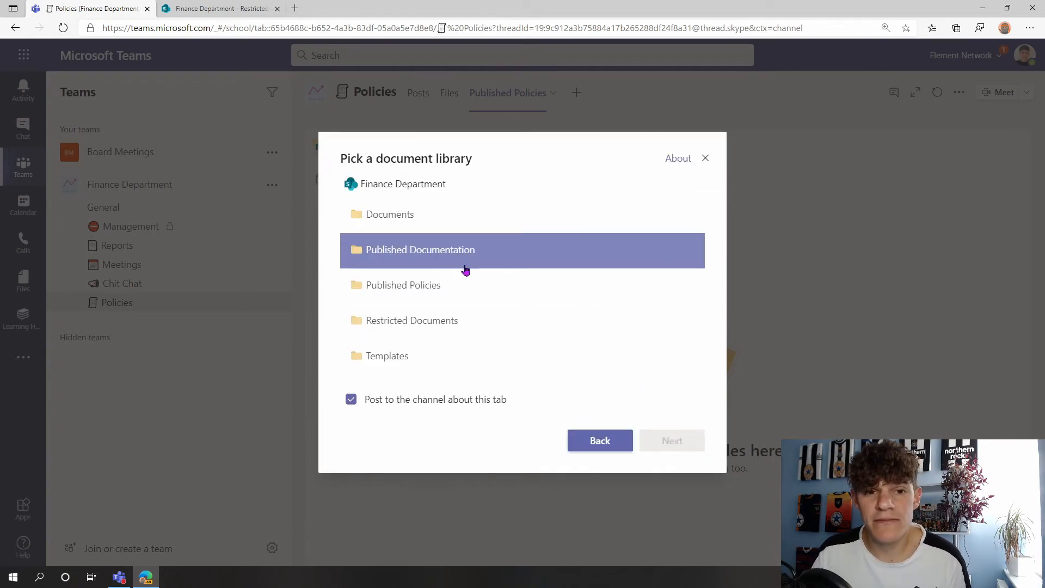
- Pick Restricted Documents for the tab with channel posting turned off, and continue
left_click(412, 321)
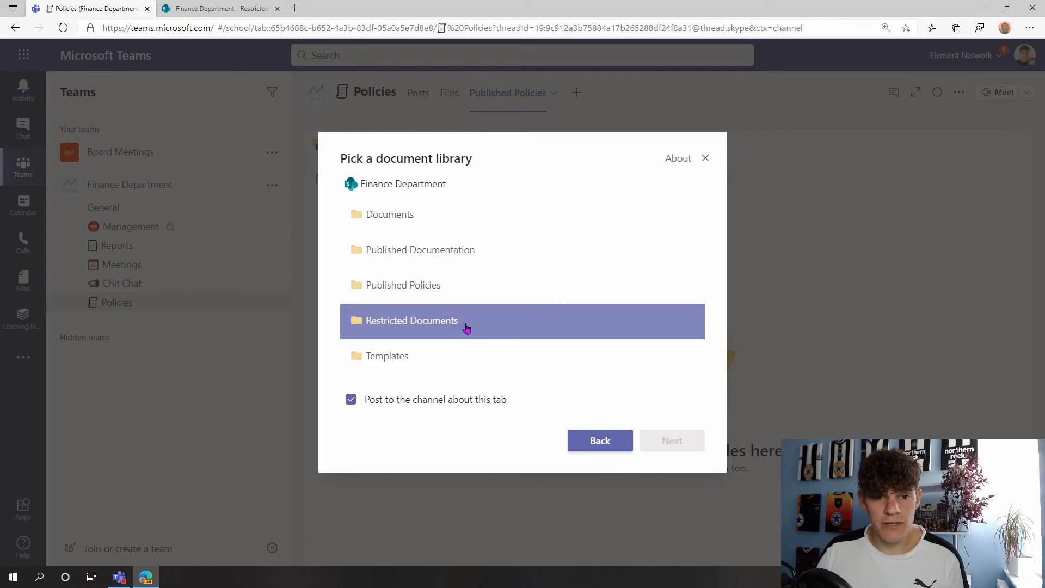
left_click(412, 320)
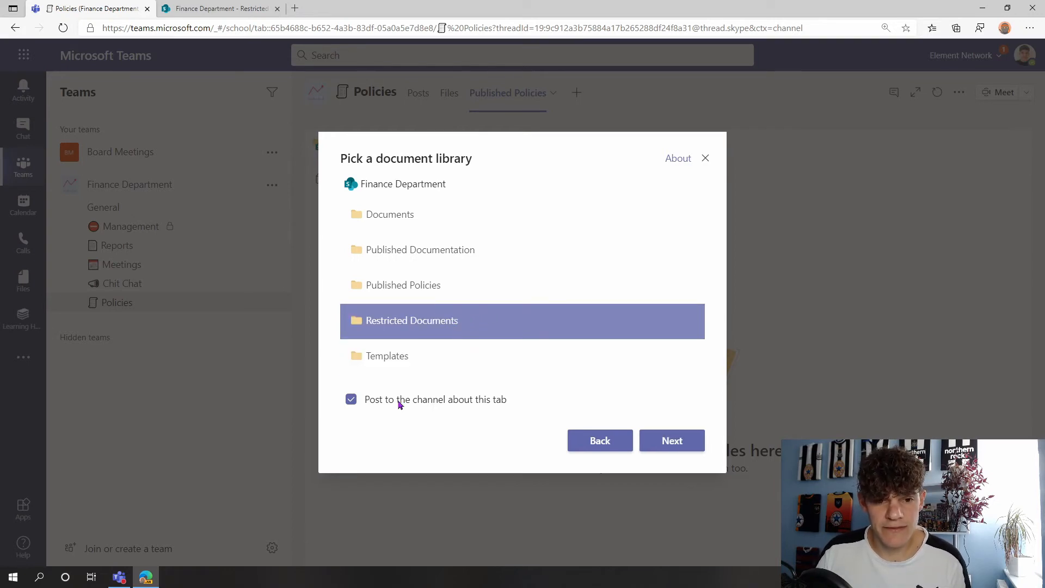
left_click(351, 398)
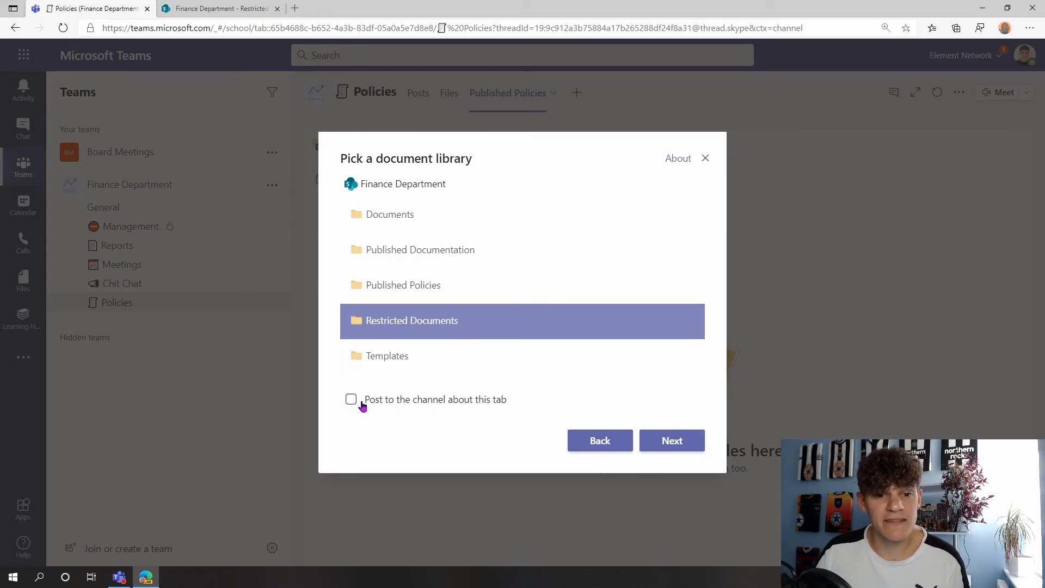
mouse_move(451, 410)
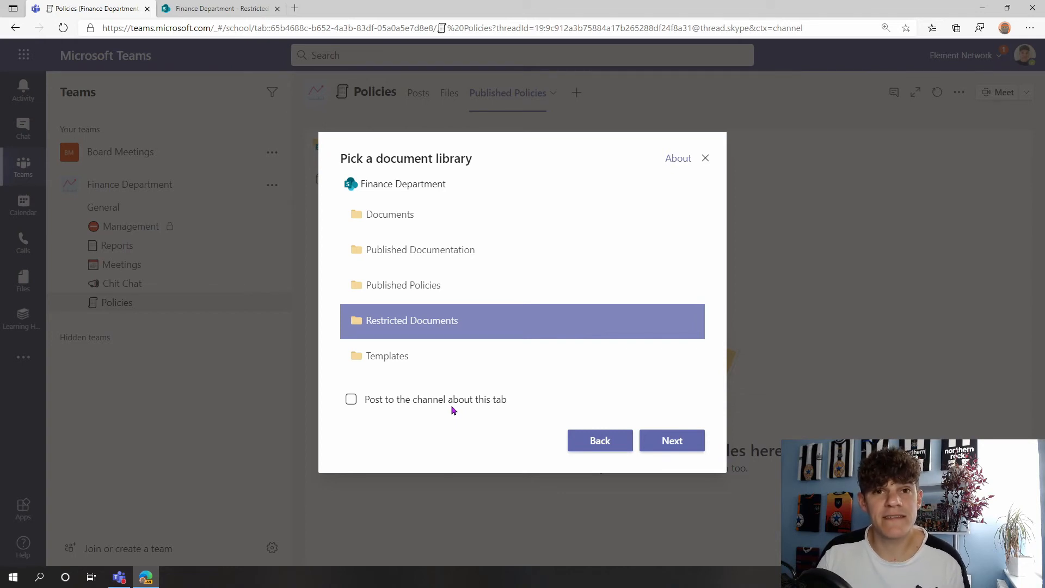
mouse_move(383, 403)
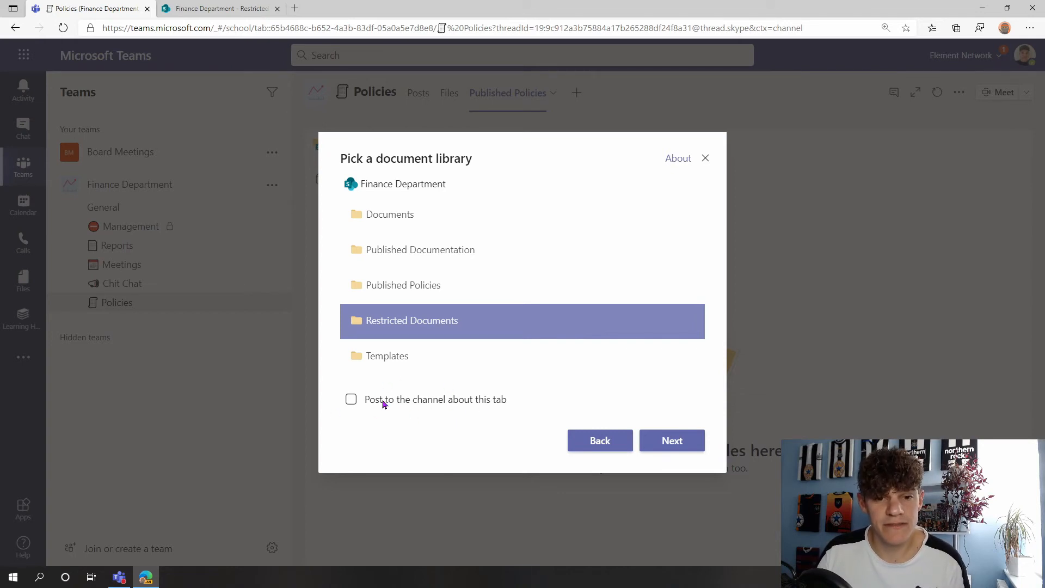
left_click(672, 439)
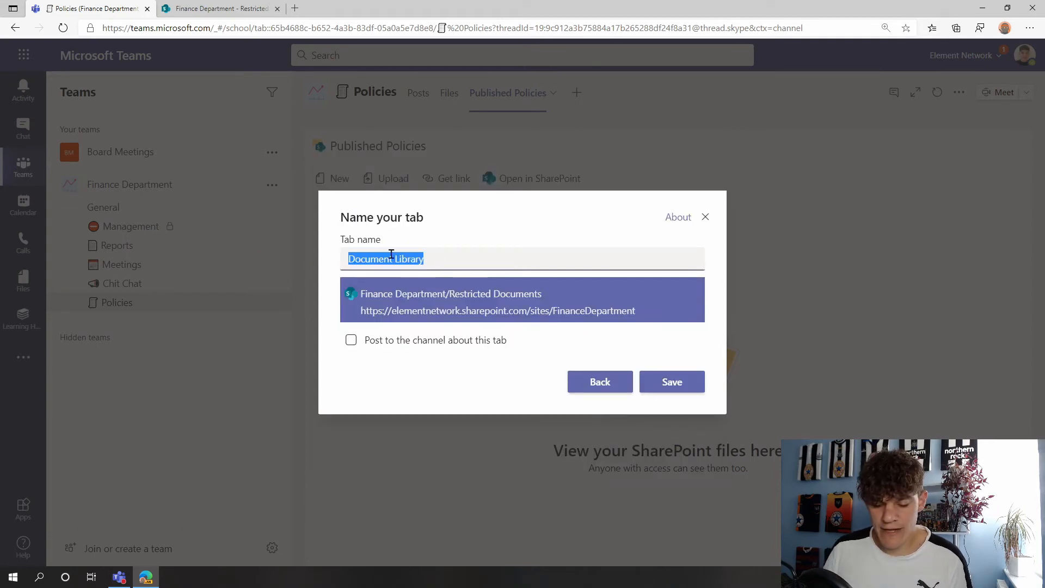
- Name the tab 'Restricted Documents' and save it
type("Restricted")
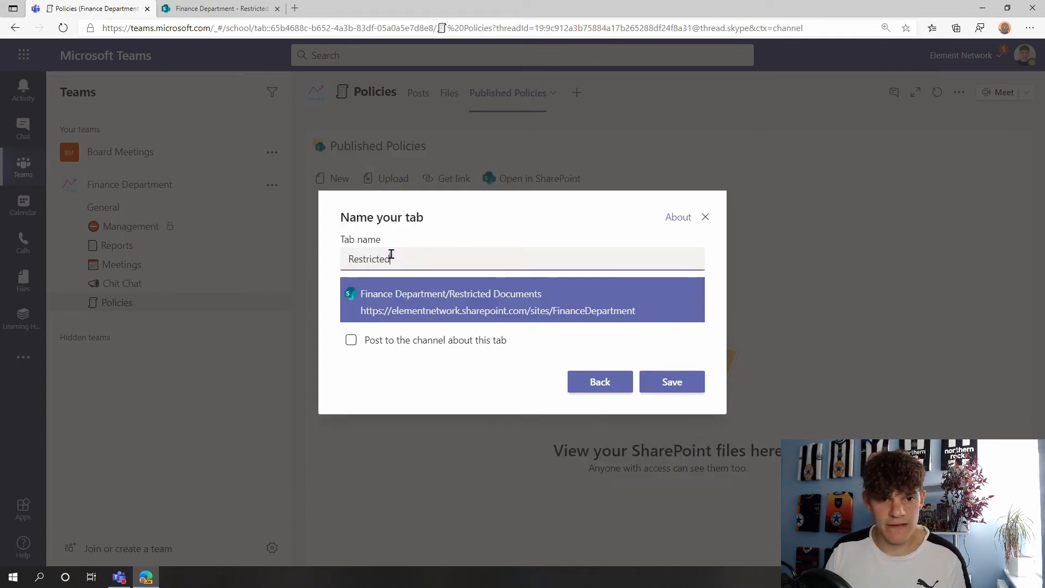
type("Documents")
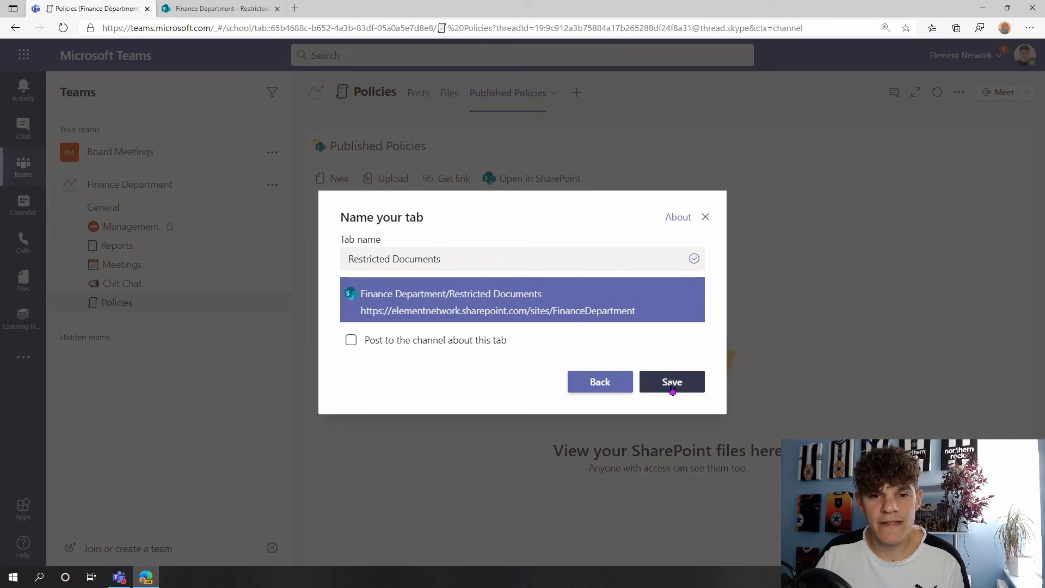
left_click(672, 381)
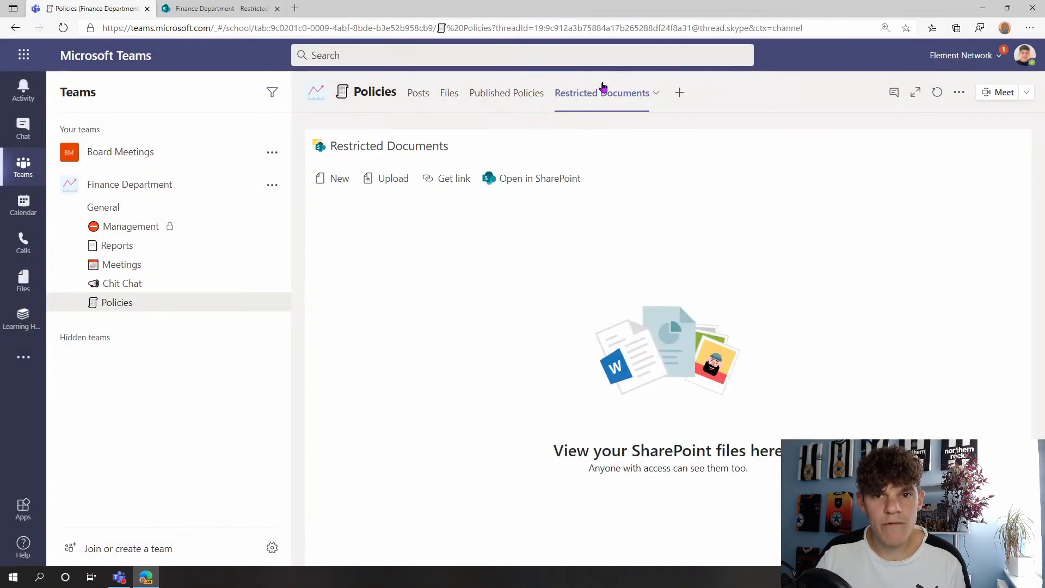
mouse_move(602, 93)
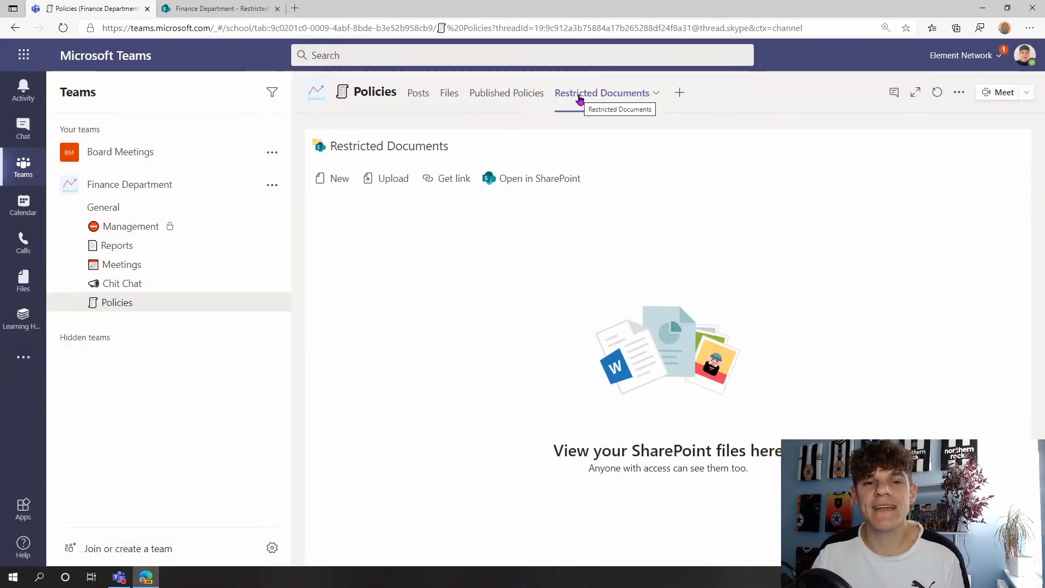
mouse_move(459, 252)
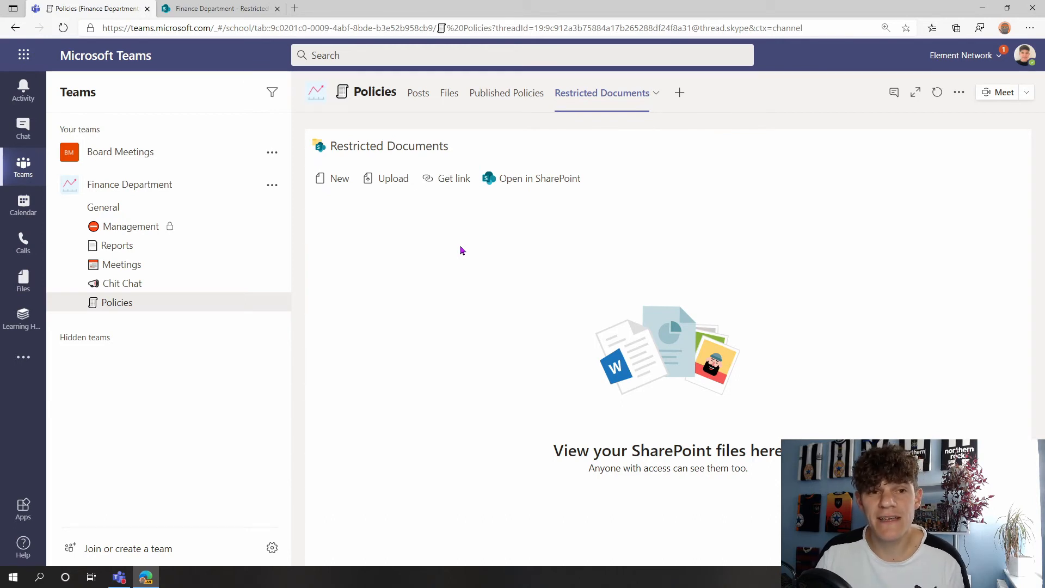
mouse_move(432, 252)
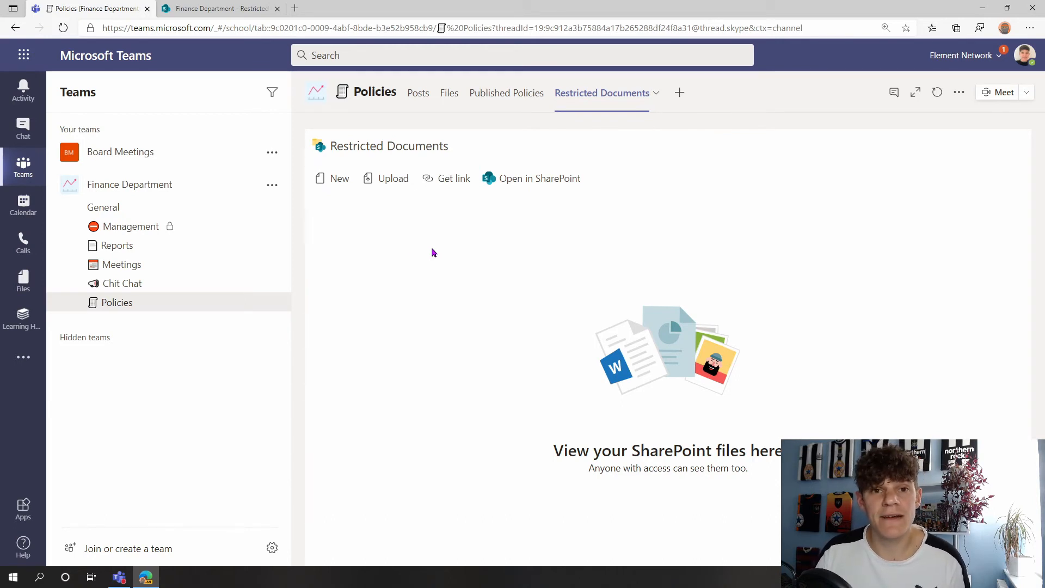
mouse_move(393, 237)
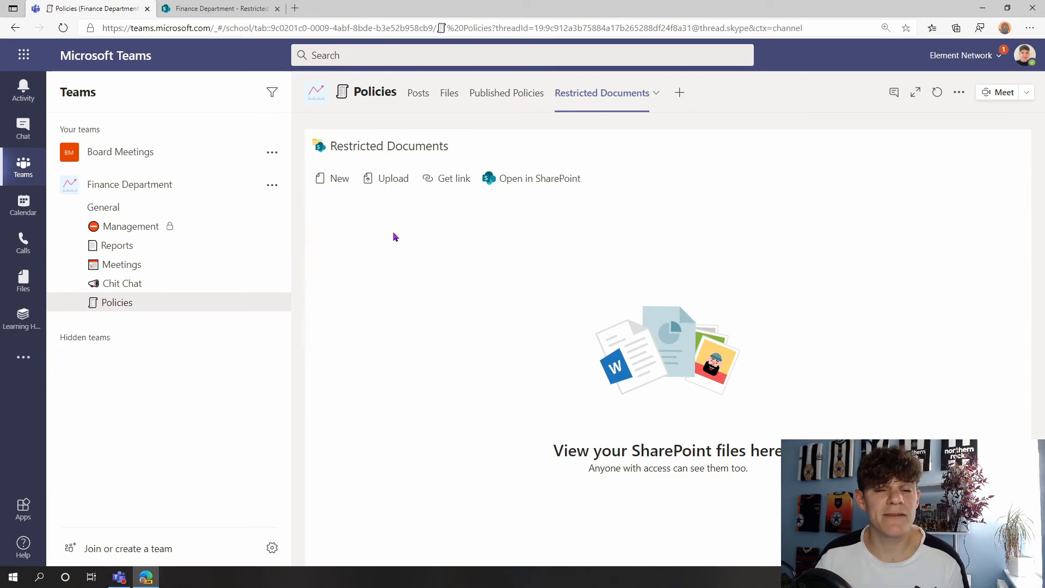
mouse_move(449, 92)
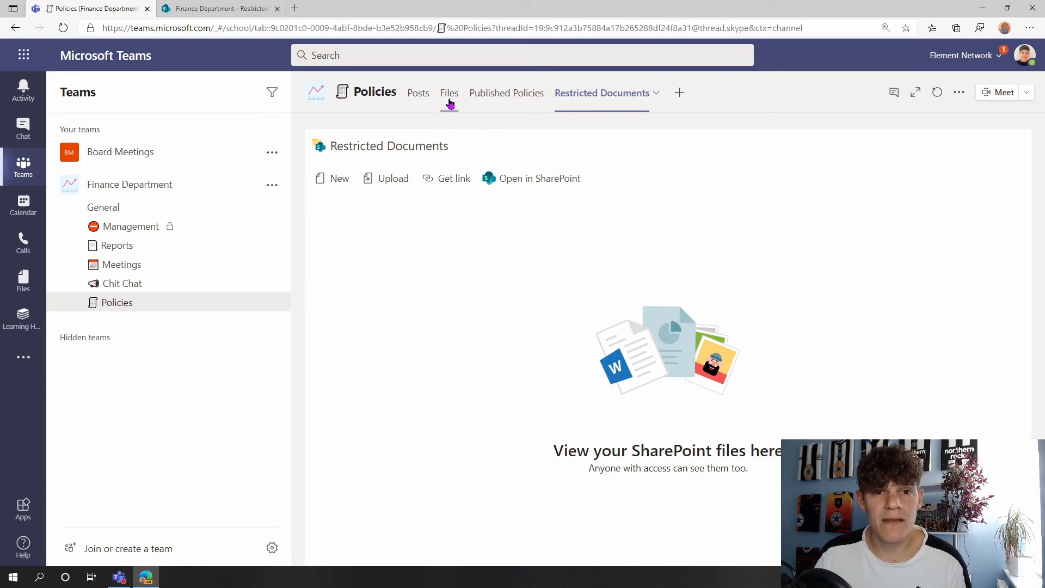
- Show the Policies channel's files, listing Policy 19.docx and Policy 27.docx
left_click(449, 93)
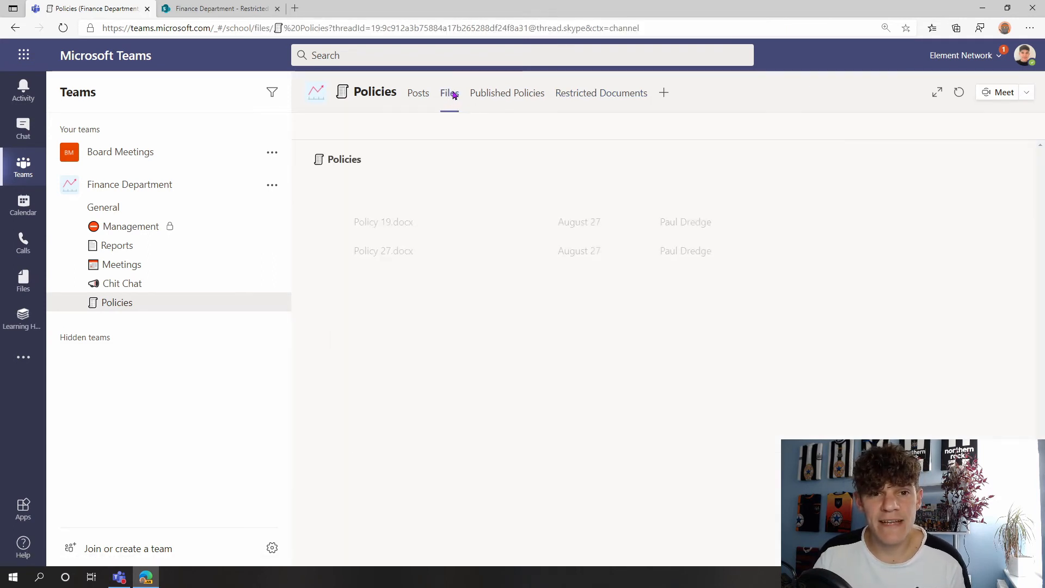
left_click(449, 92)
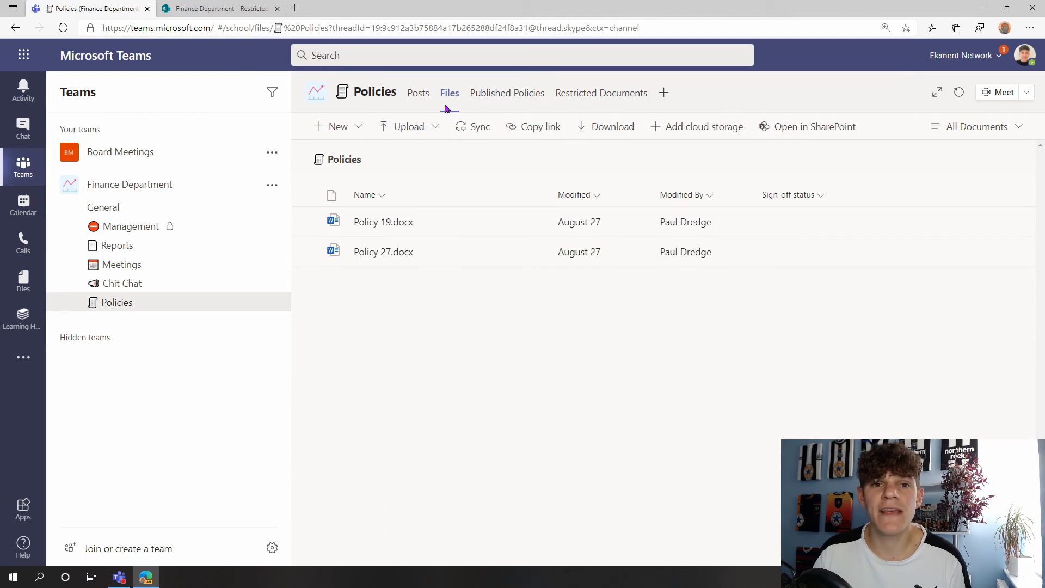
mouse_move(353, 186)
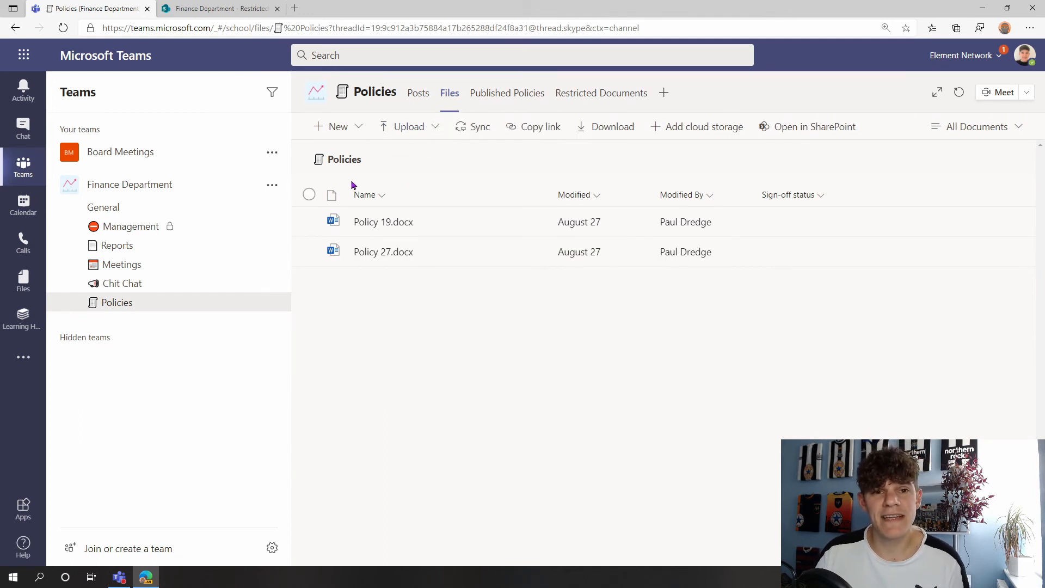
mouse_move(600, 92)
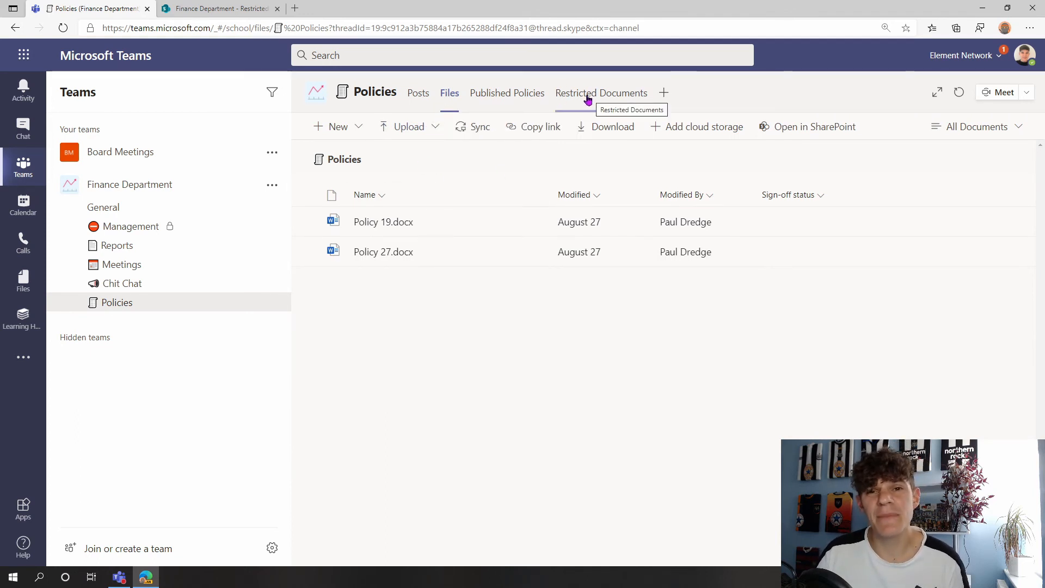
mouse_move(345, 184)
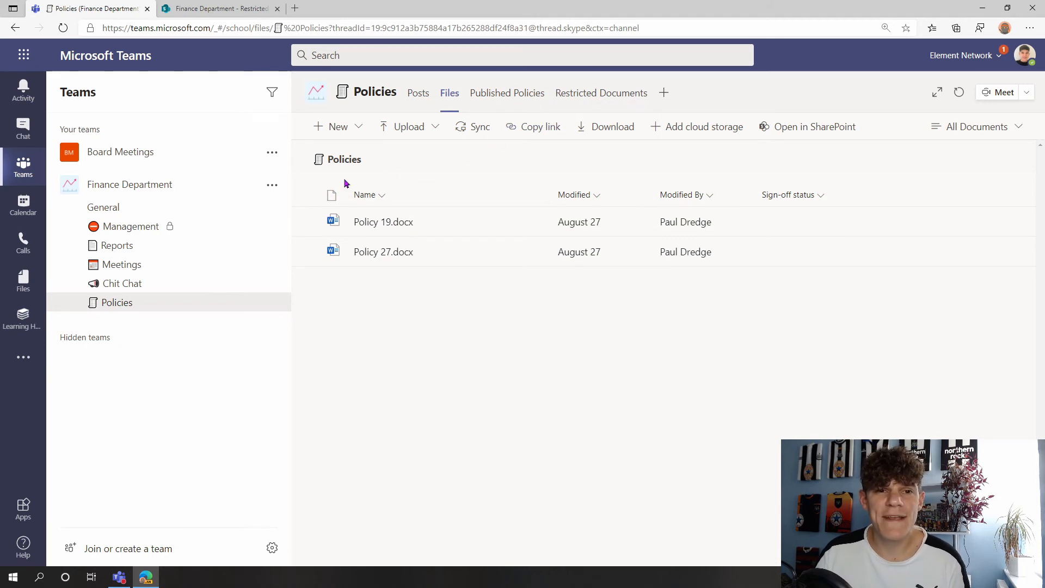
mouse_move(440, 223)
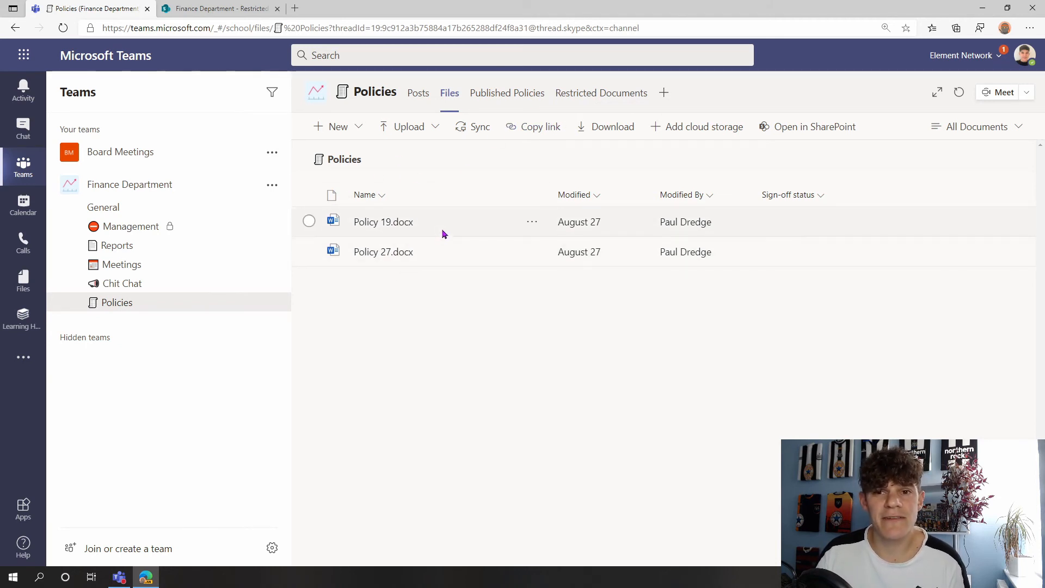
mouse_move(693, 135)
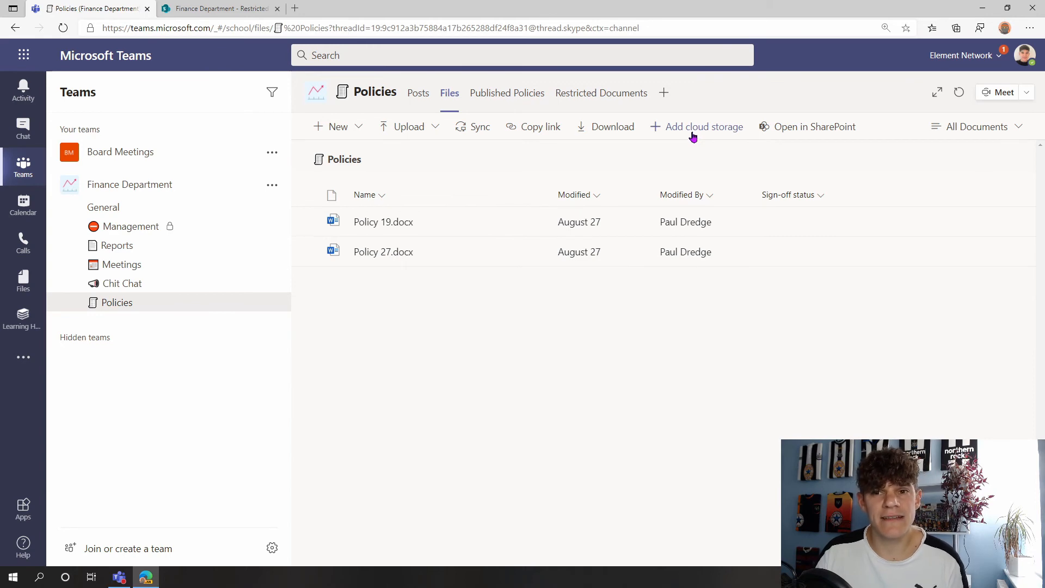
- Add Finance Department's Restricted Documents library as a cloud-storage folder in Policies files
left_click(703, 125)
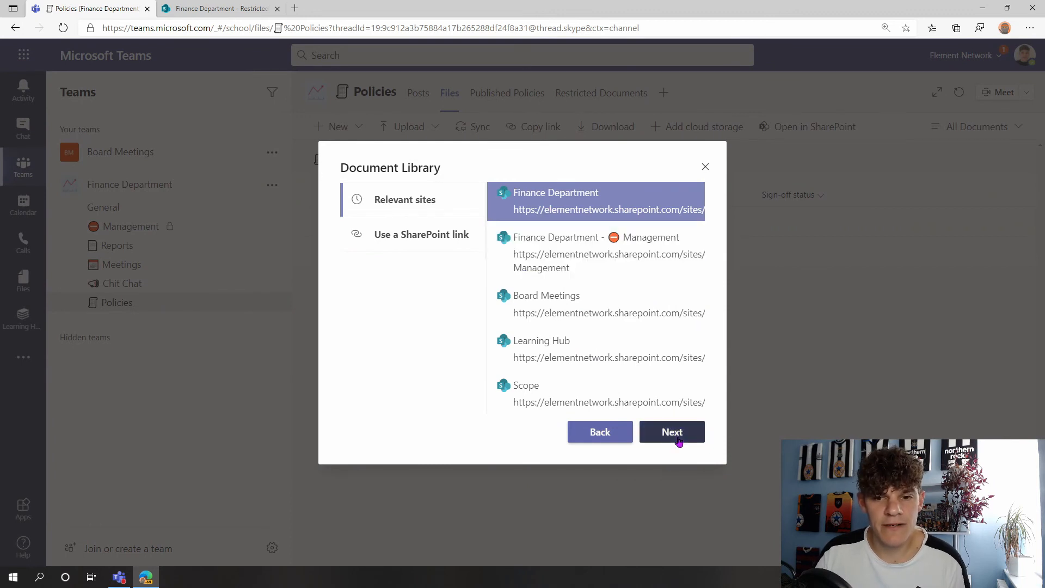
left_click(671, 432)
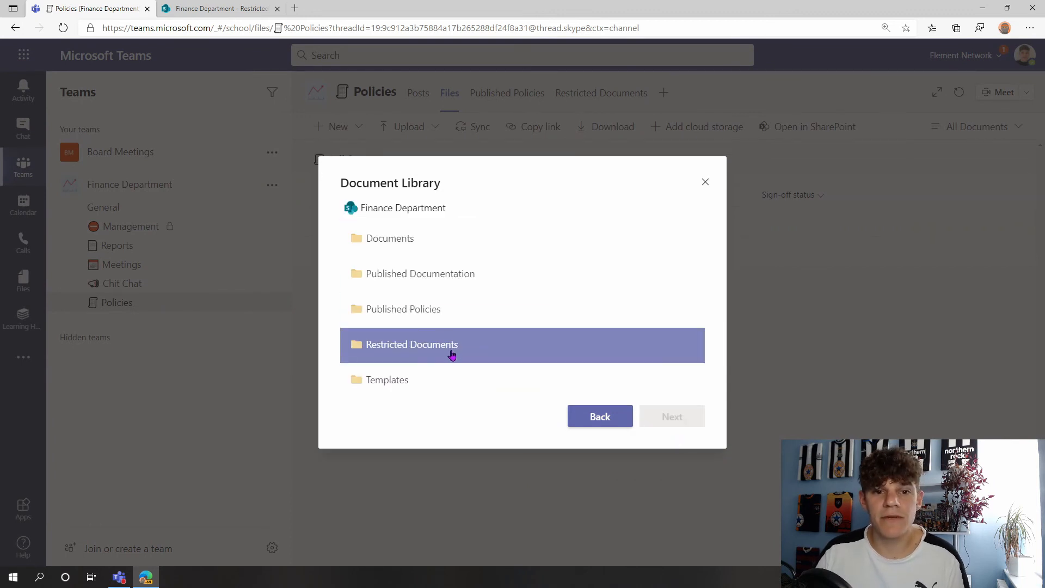
left_click(386, 379)
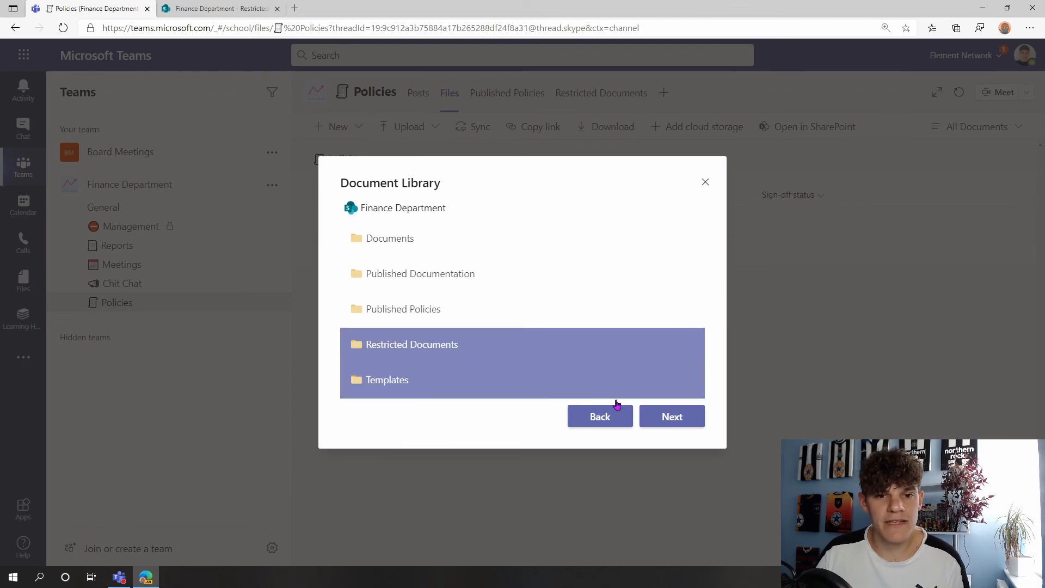
left_click(671, 416)
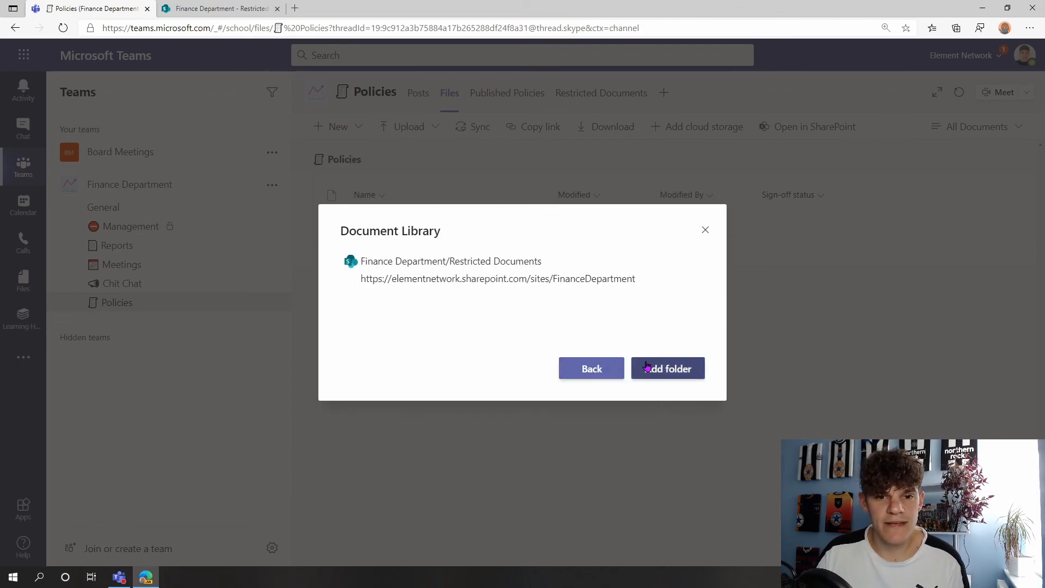
left_click(667, 368)
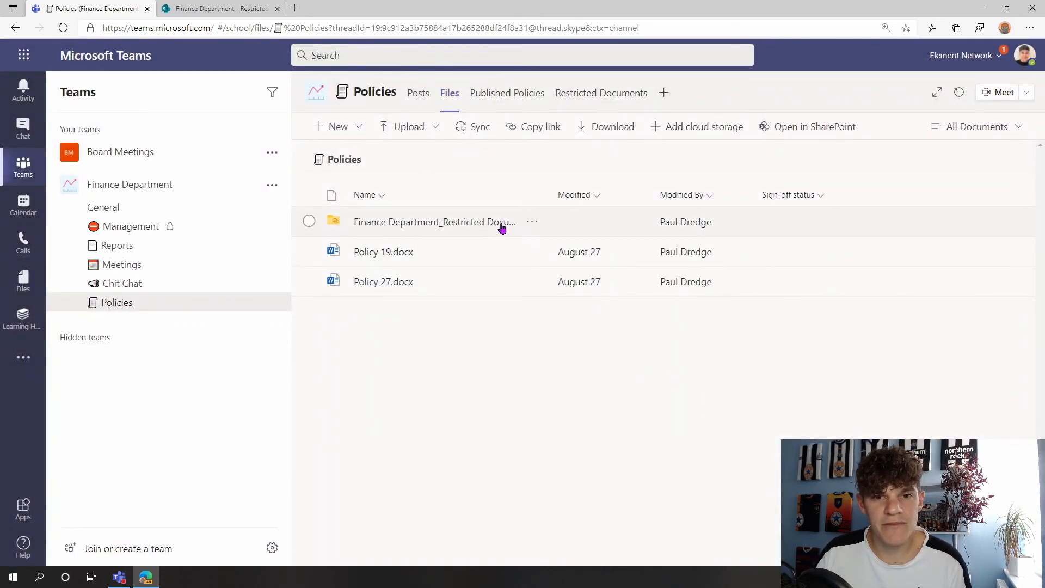
left_click(308, 221)
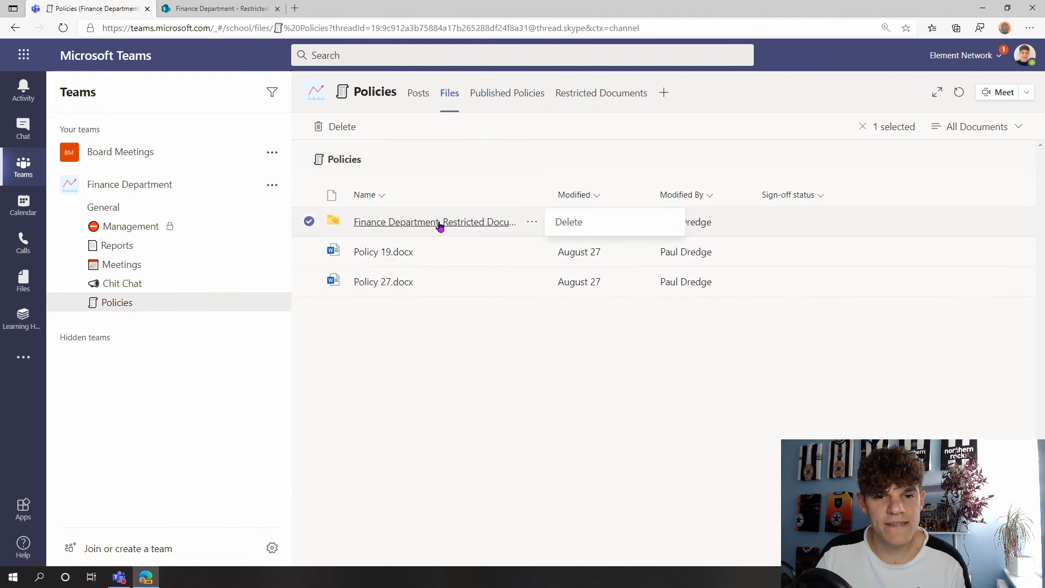
left_click(434, 221)
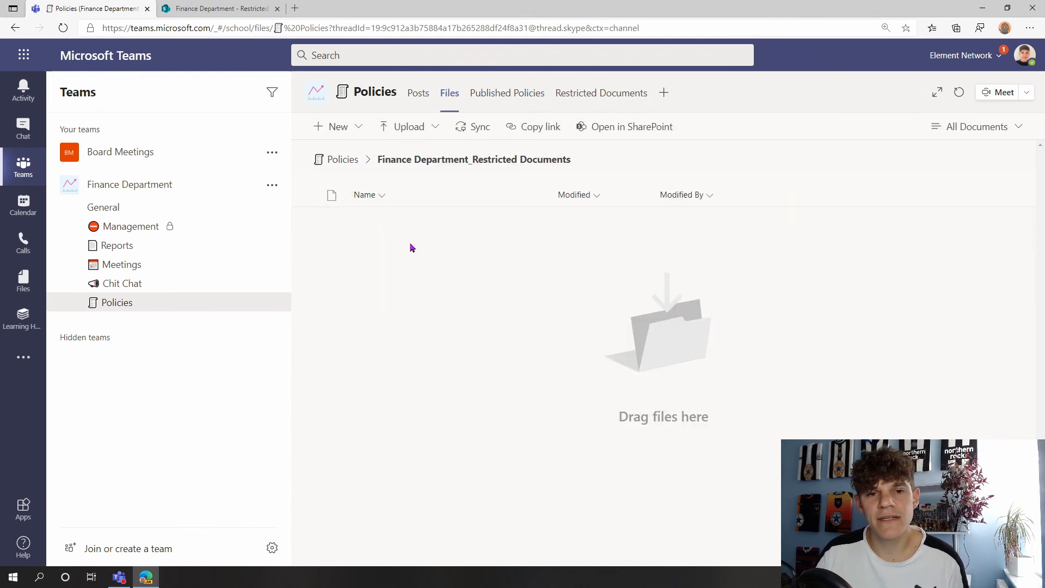
mouse_move(470, 231)
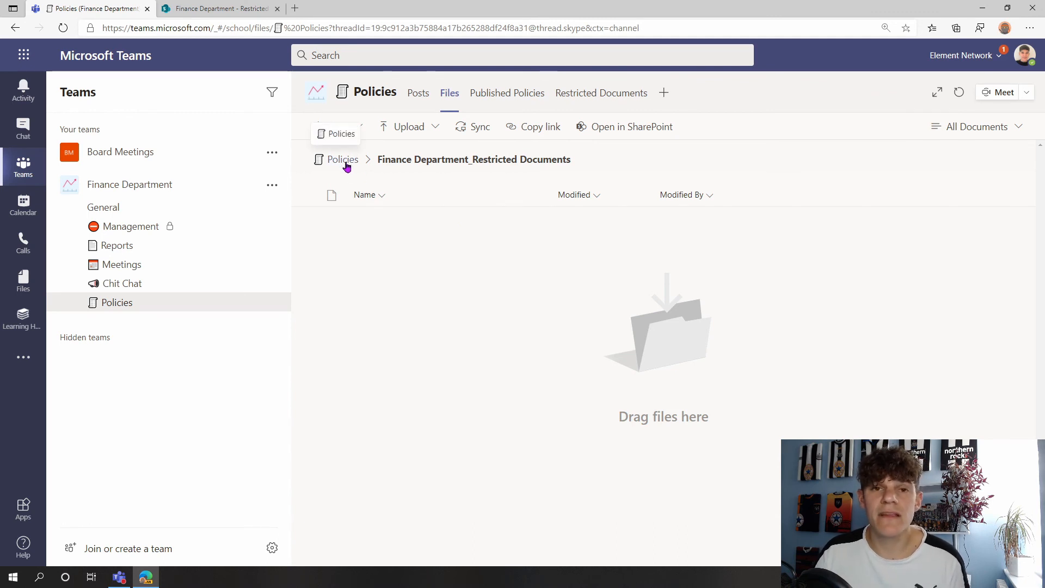
left_click(343, 158)
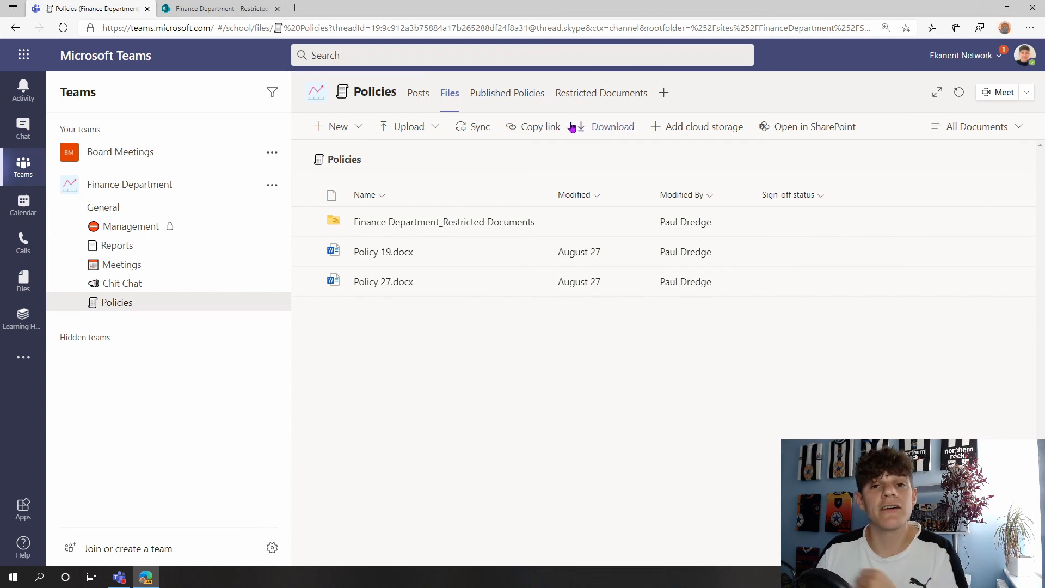
mouse_move(543, 158)
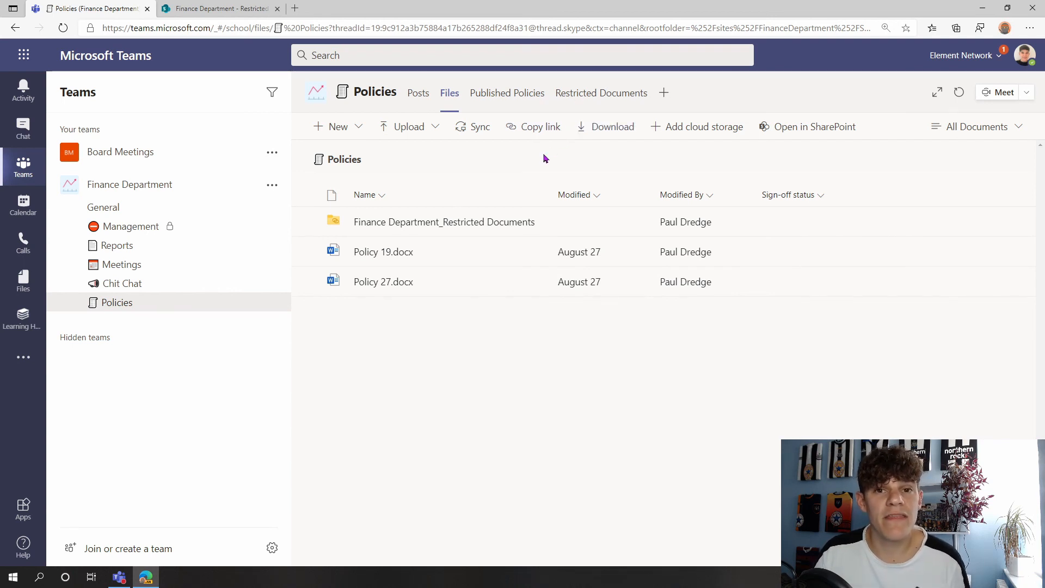
mouse_move(444, 221)
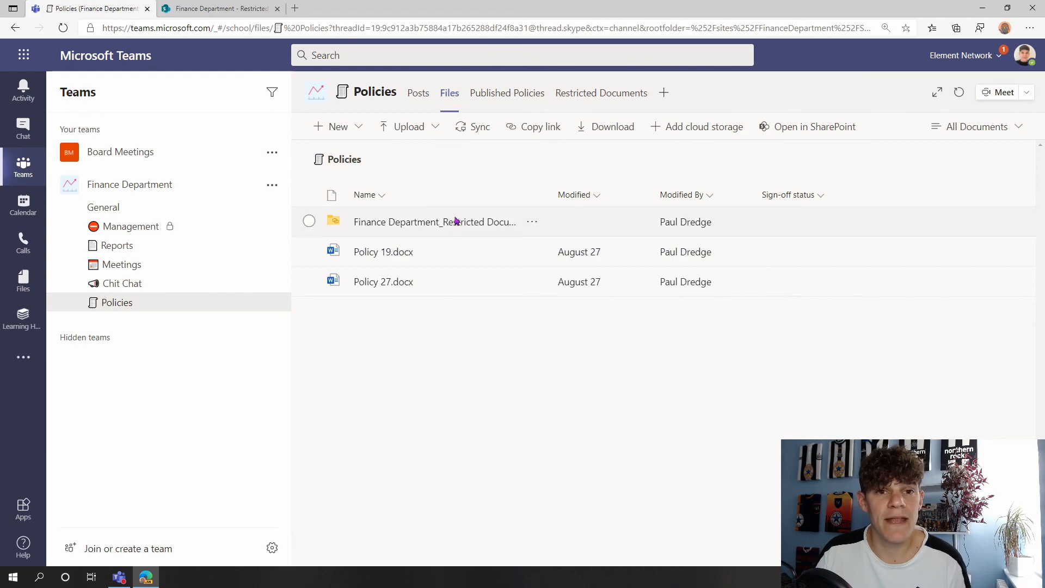